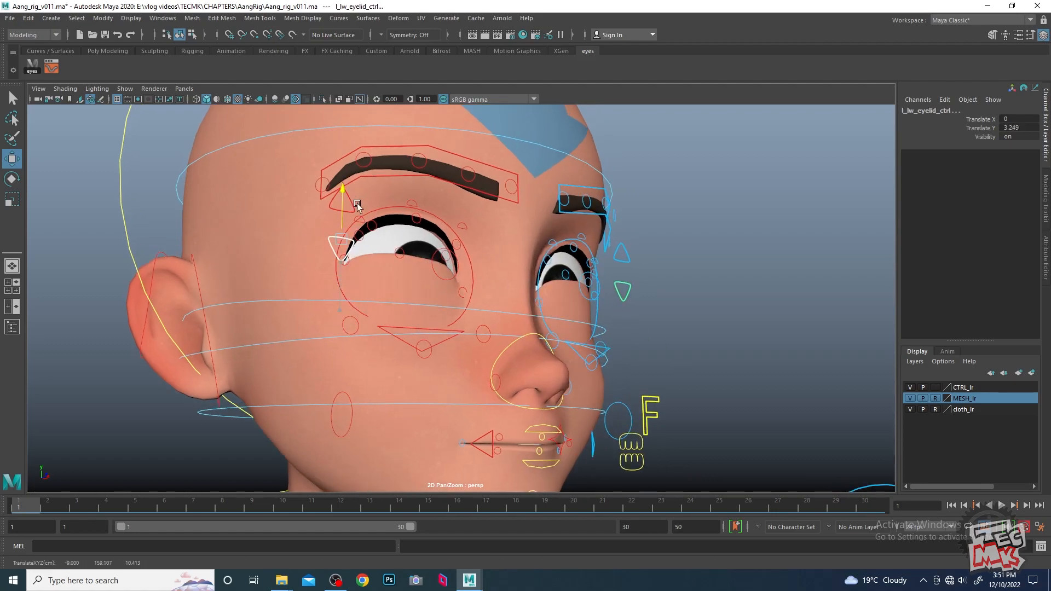
Step: Store the selected left eyelid controls as a Quick Select Set
click(560, 51)
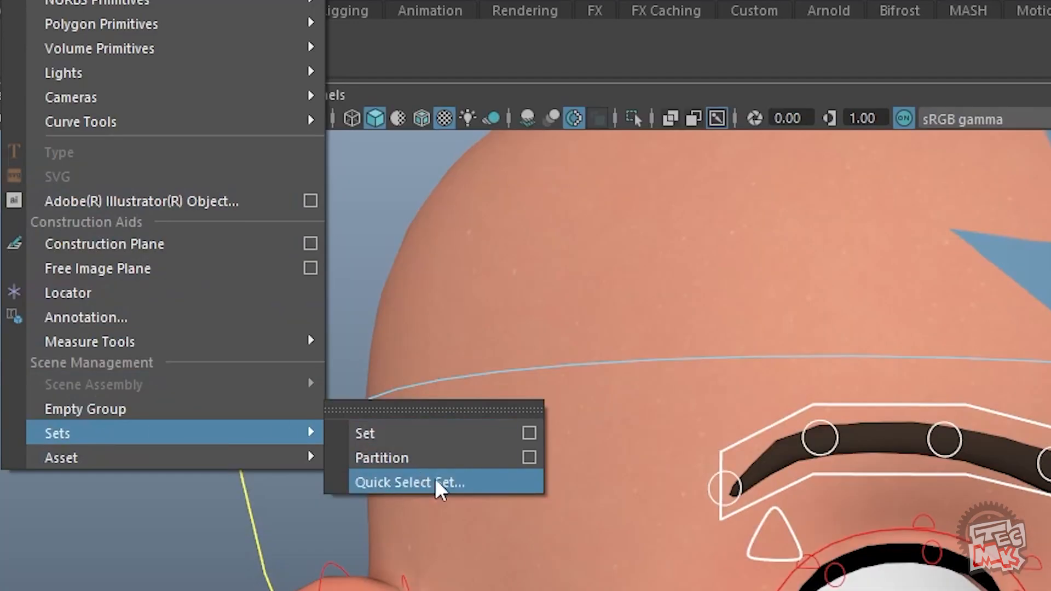
click(408, 482)
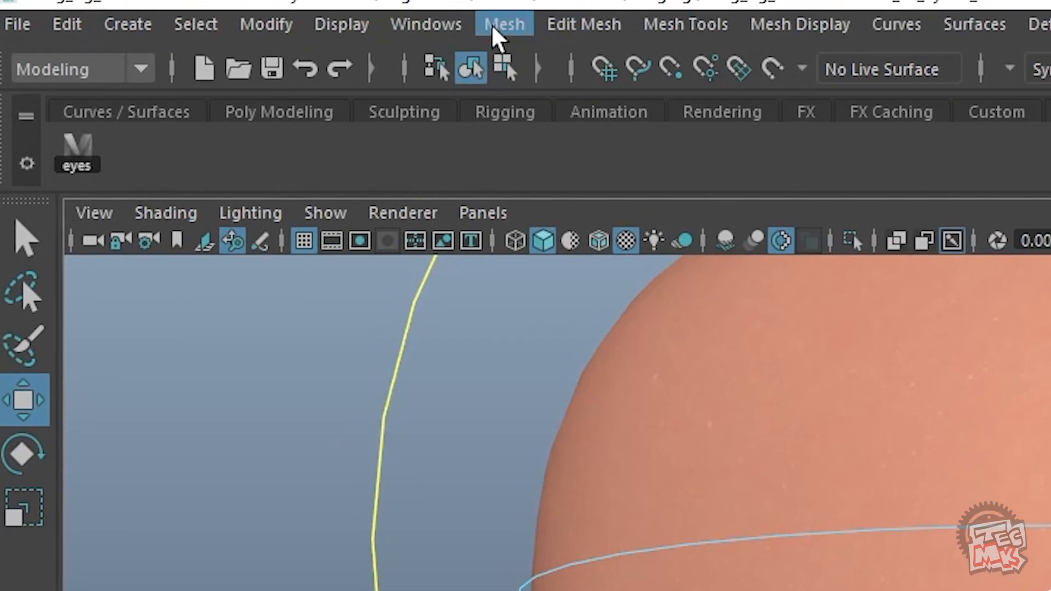
Step: Key the zeroed eyelid controls at frame 1 with the eyes fully open
click(425, 24)
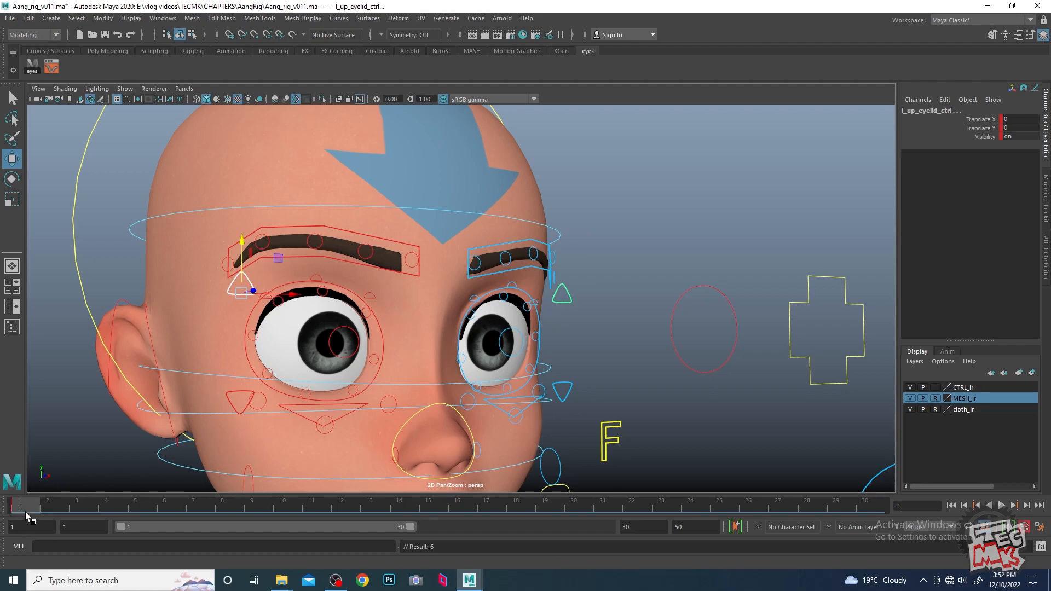
Step: Key the eyelids closed at frame 4 and open at frame 1 to form a basic blink
click(105, 505)
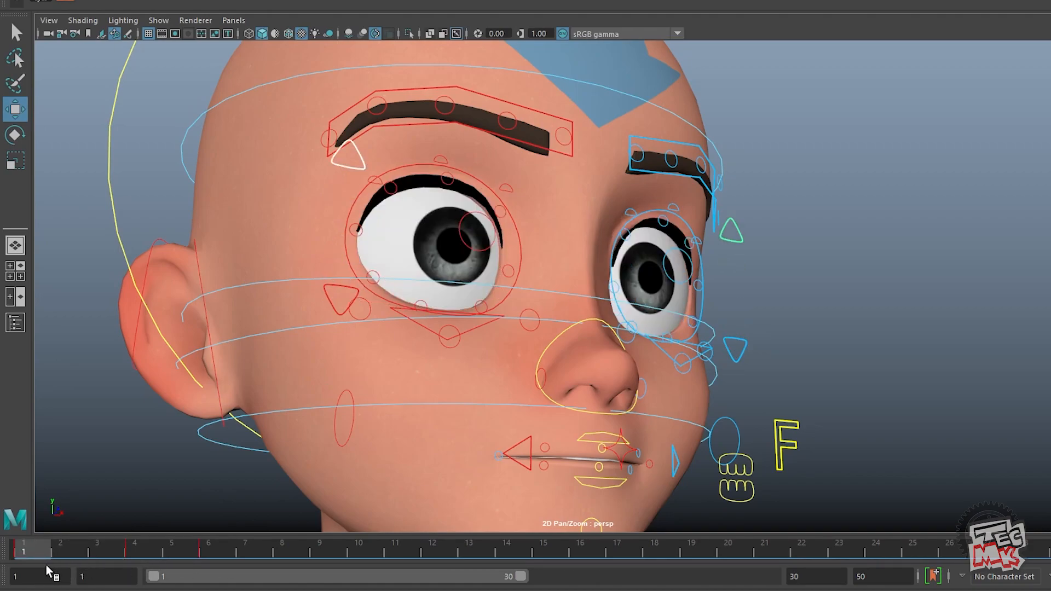
click(208, 549)
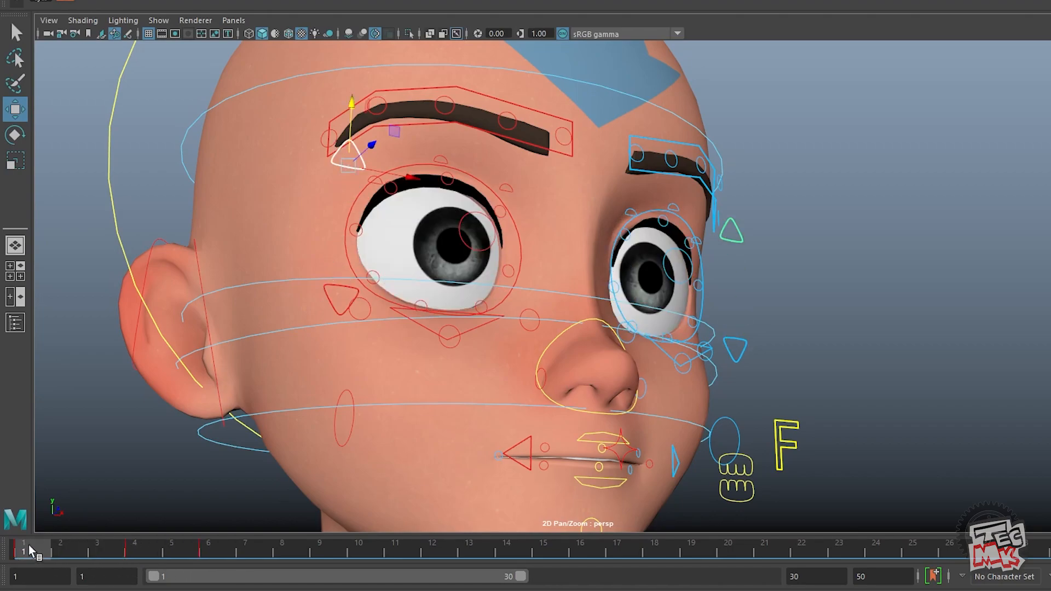
click(319, 550)
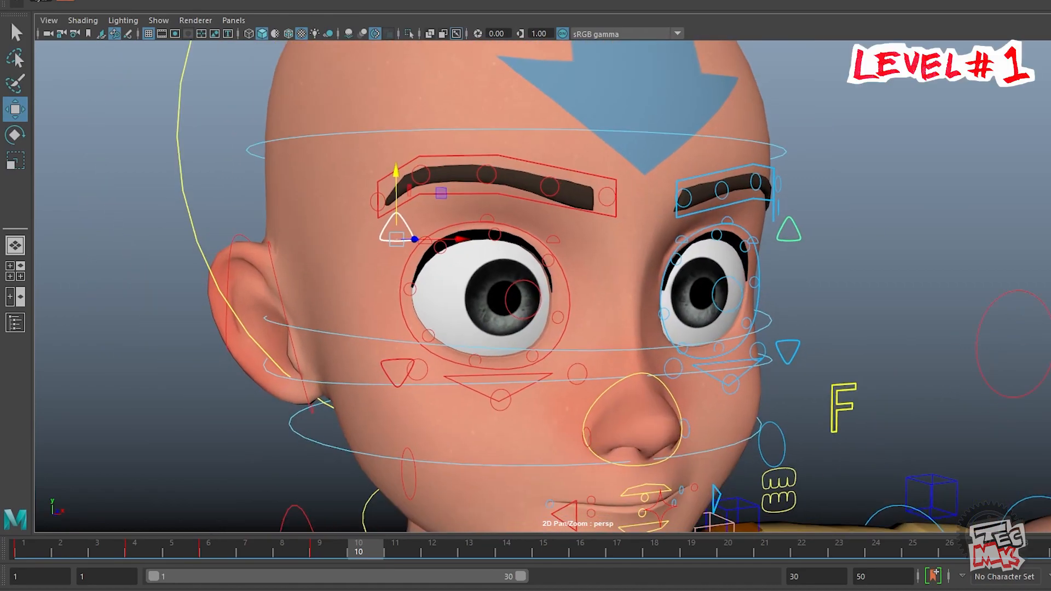
click(912, 544)
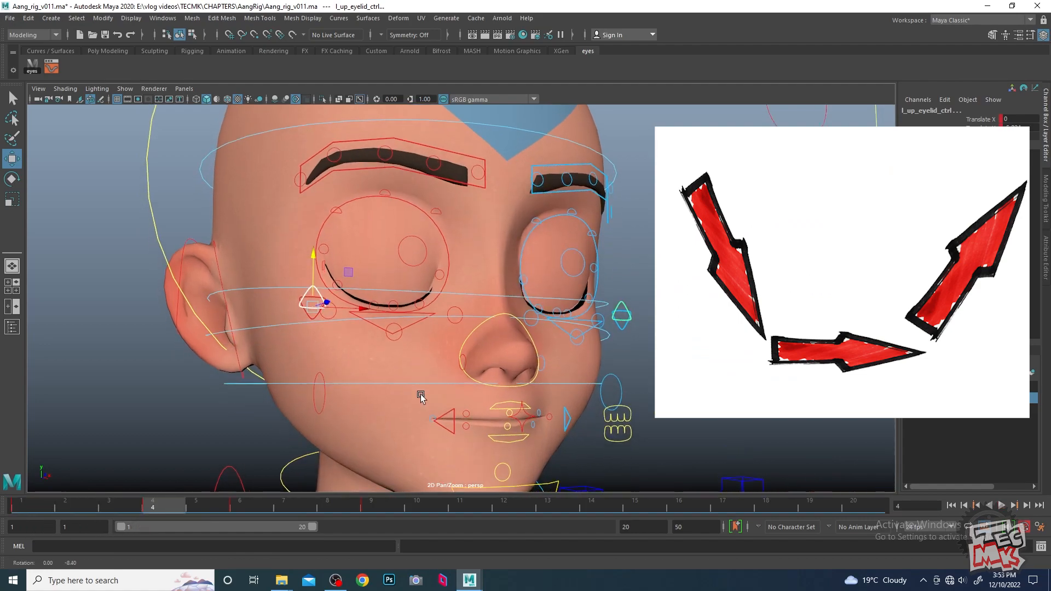
click(327, 504)
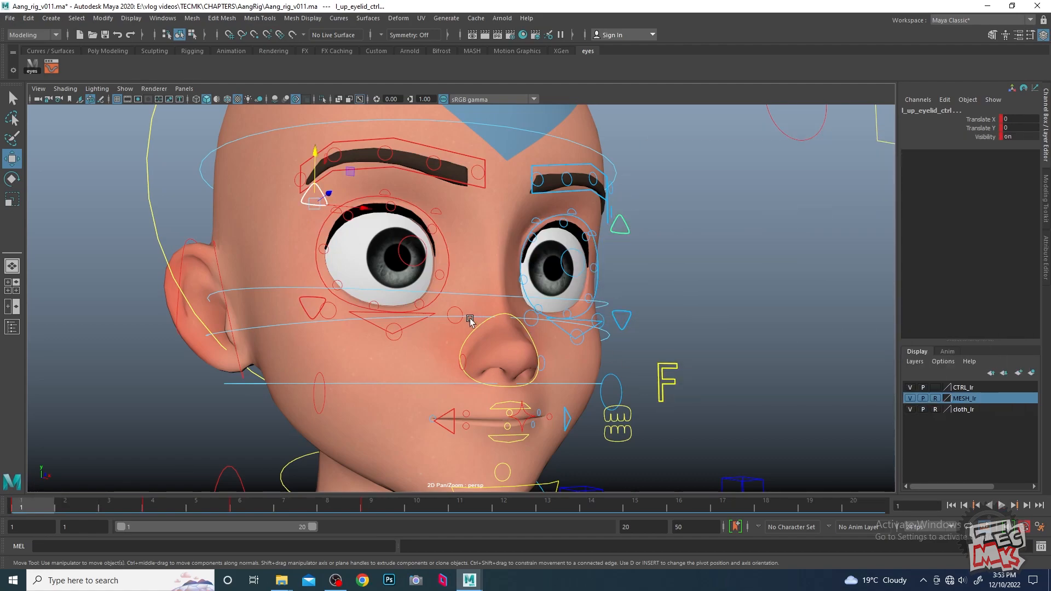
mouse_move(315, 301)
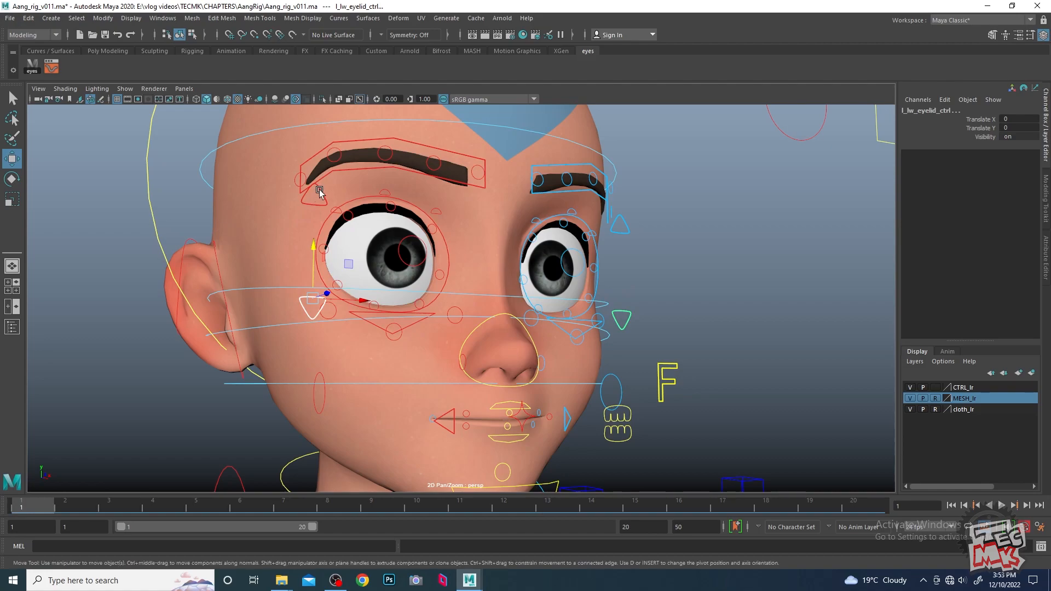
Step: Shift the reopening key of the upper eyelid Translate Y curves so the closed pose holds
click(315, 191)
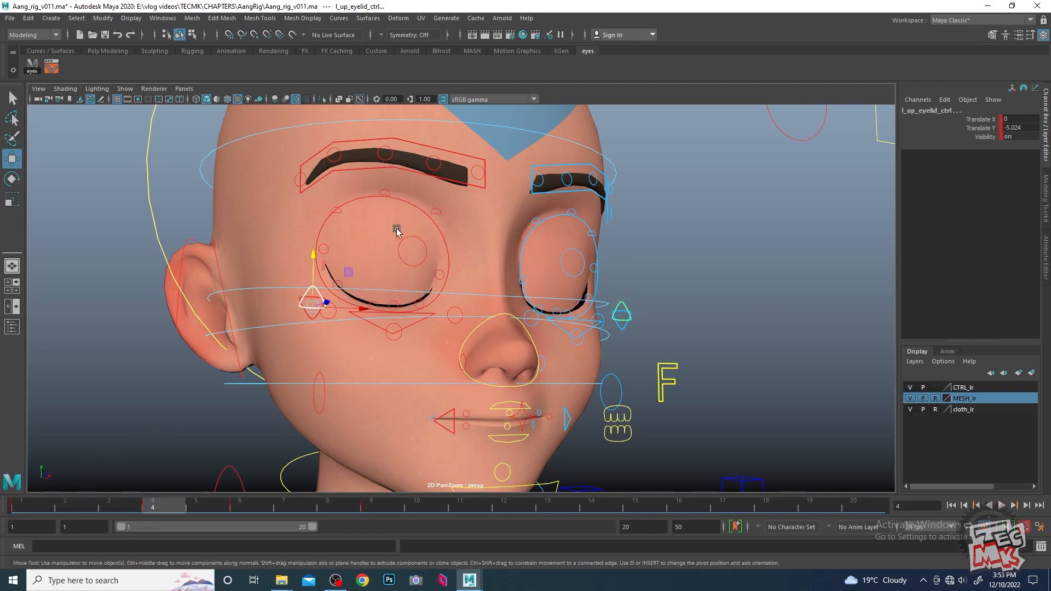
click(51, 66)
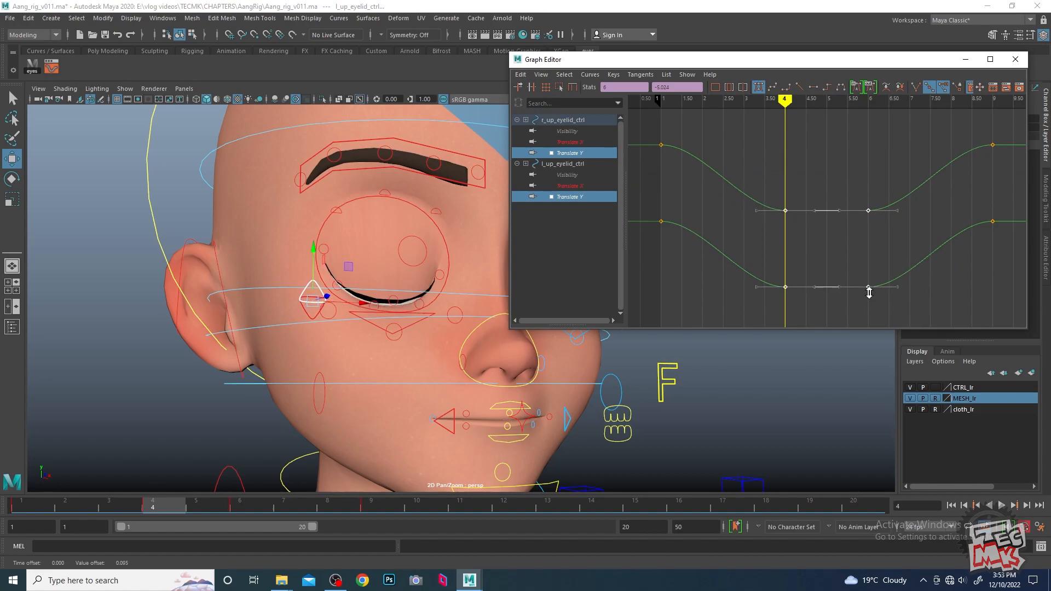
drag(869, 293, 868, 287)
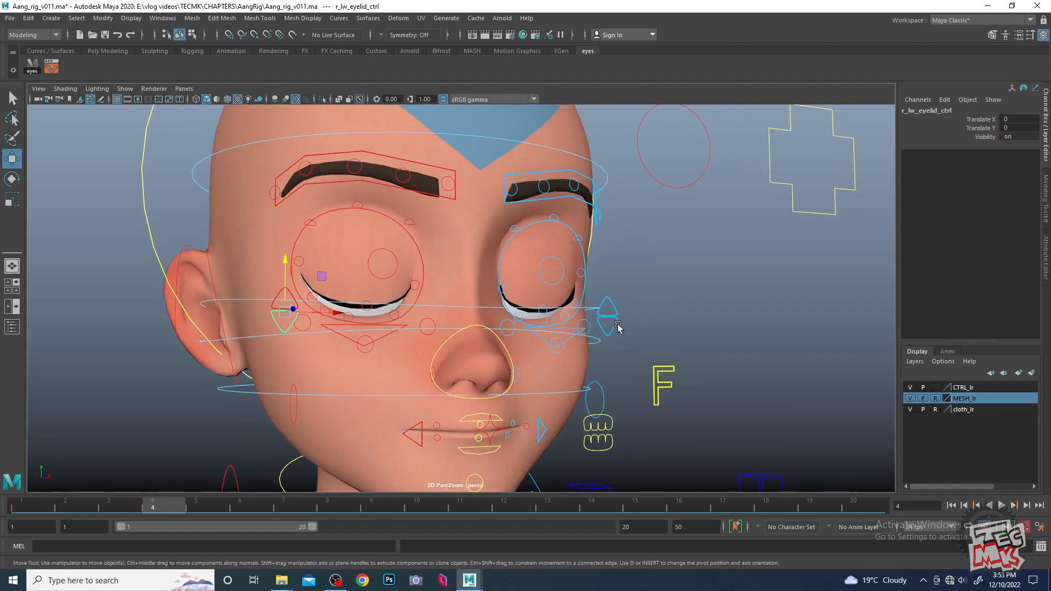
Step: Raise the left lower eyelid slightly in Translate Y at the closed frame and key it
click(603, 324)
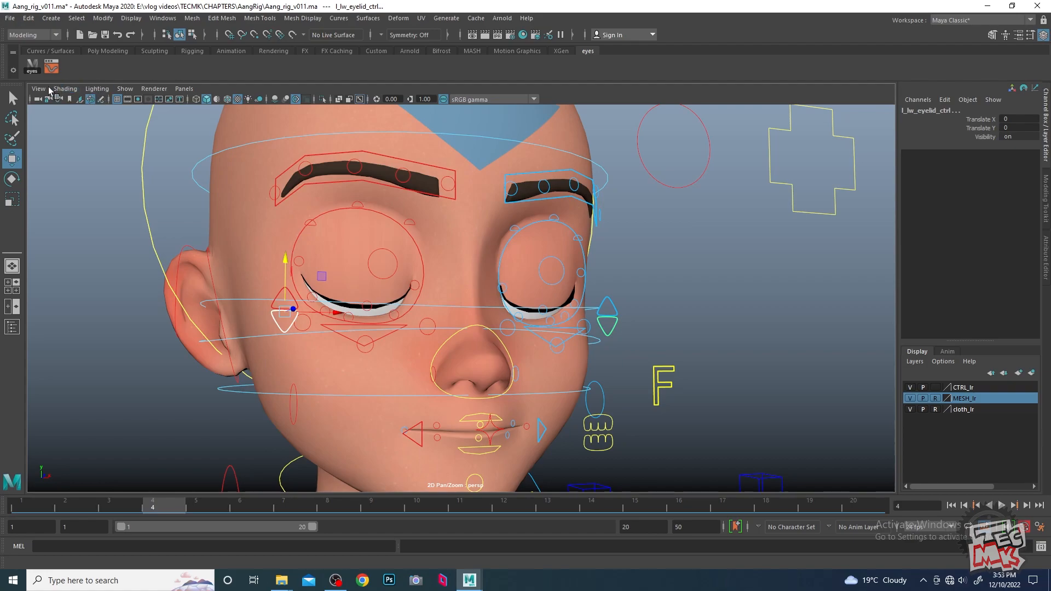
mouse_move(52, 67)
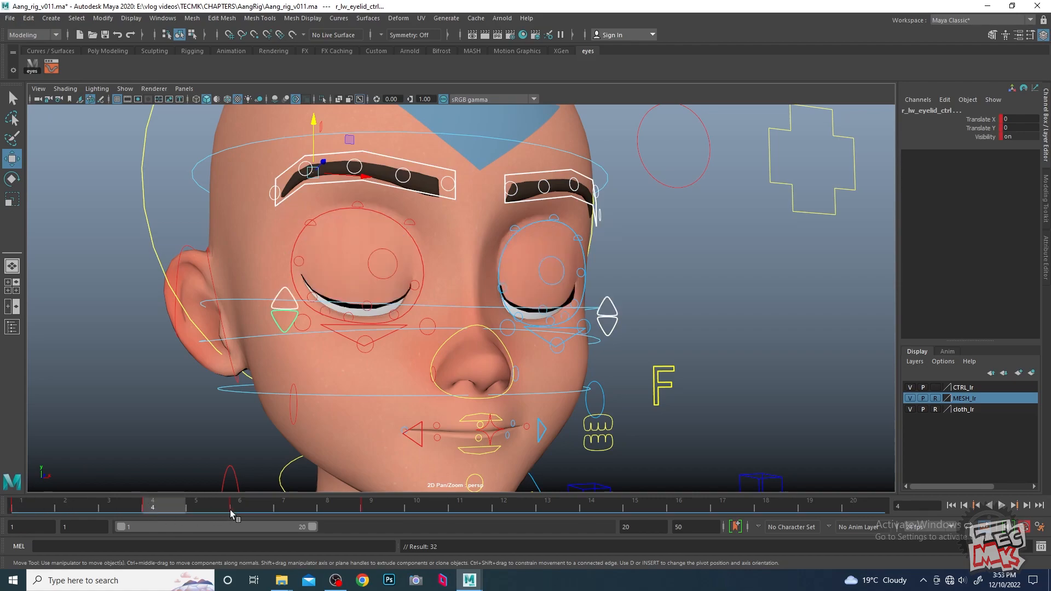
click(371, 503)
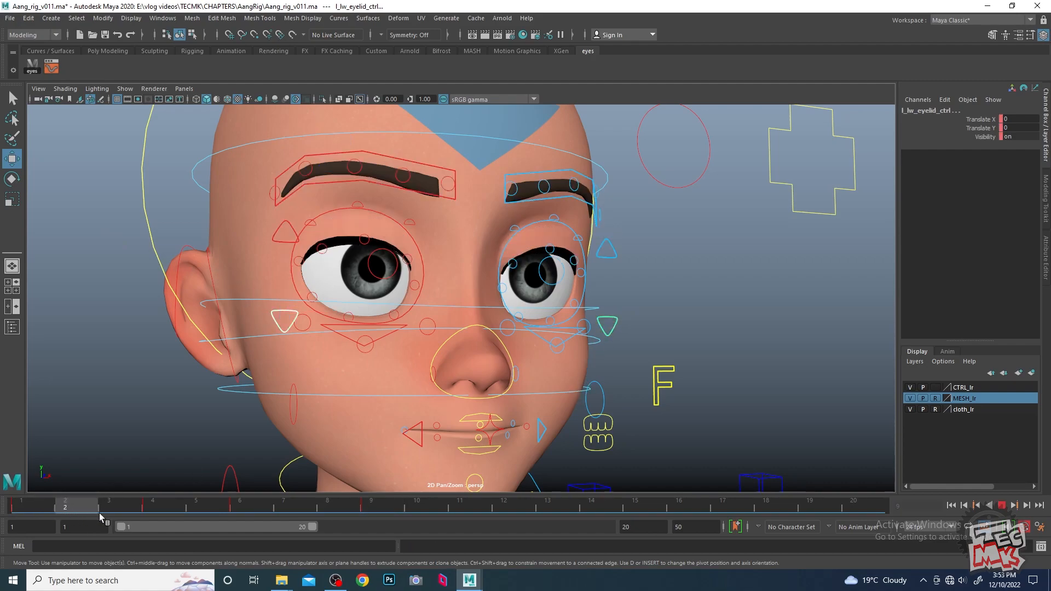
click(152, 505)
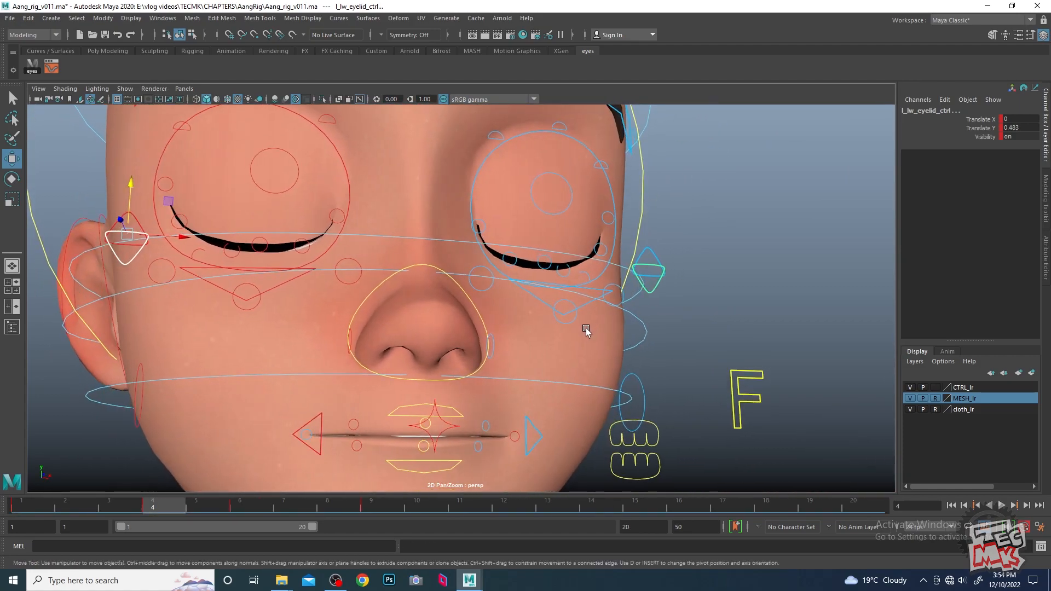
drag(161, 504, 239, 505)
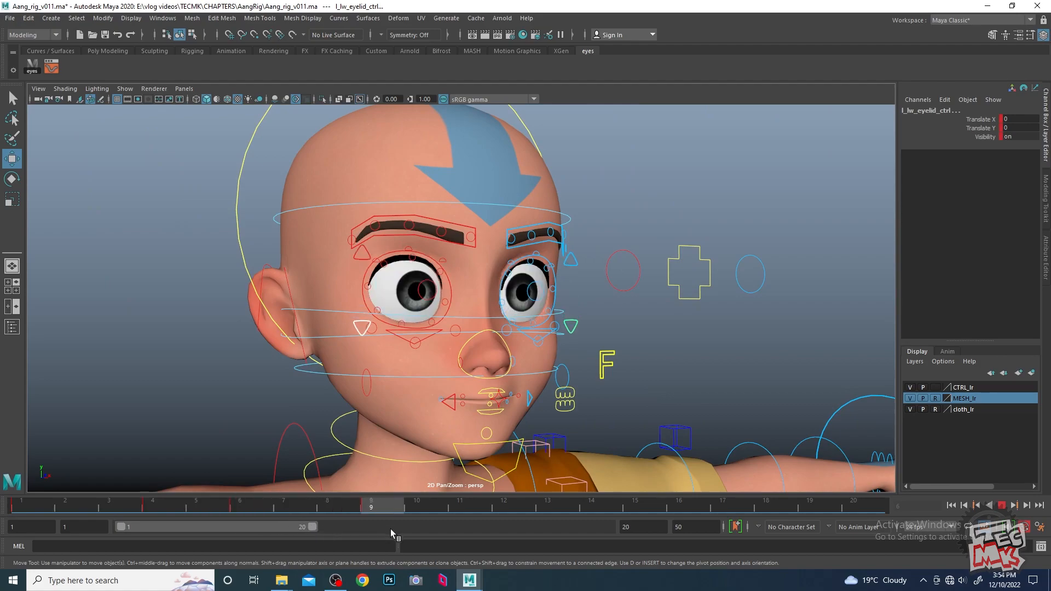
Step: Play back the blink to check the eyes close at frames 3–4 and reopen by frame 9
click(124, 89)
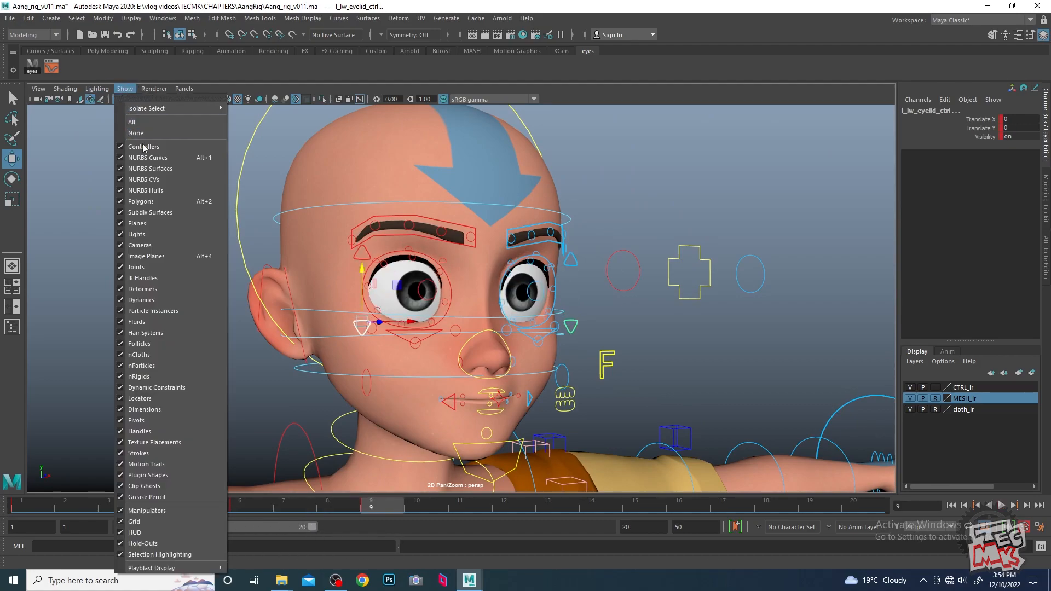
click(143, 146)
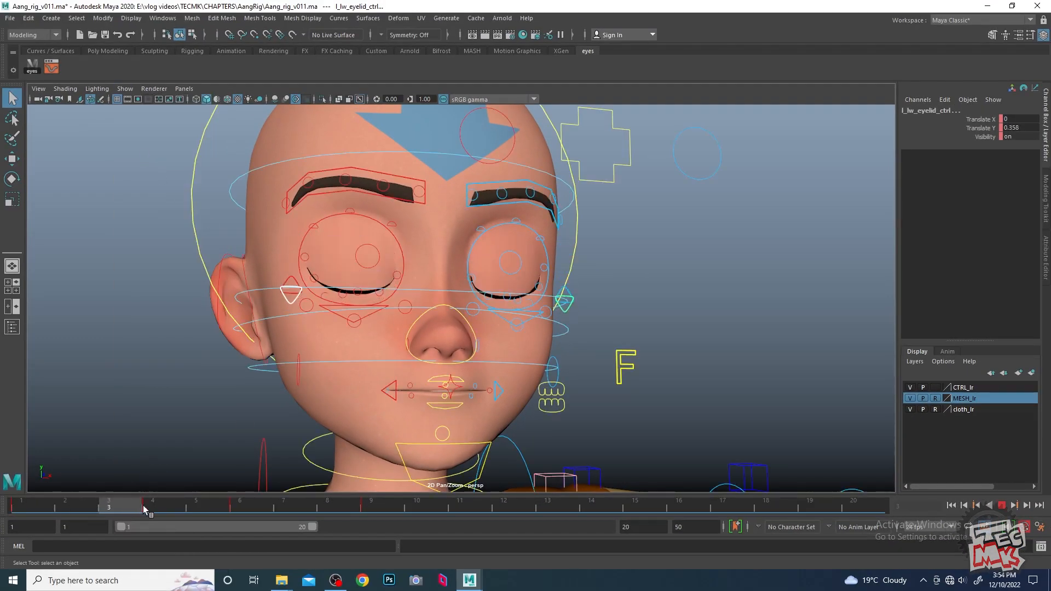
Step: Level the upper eyelid Translate Y curves at the closed-hold keys in the Graph Editor so they ease into reopening
click(152, 505)
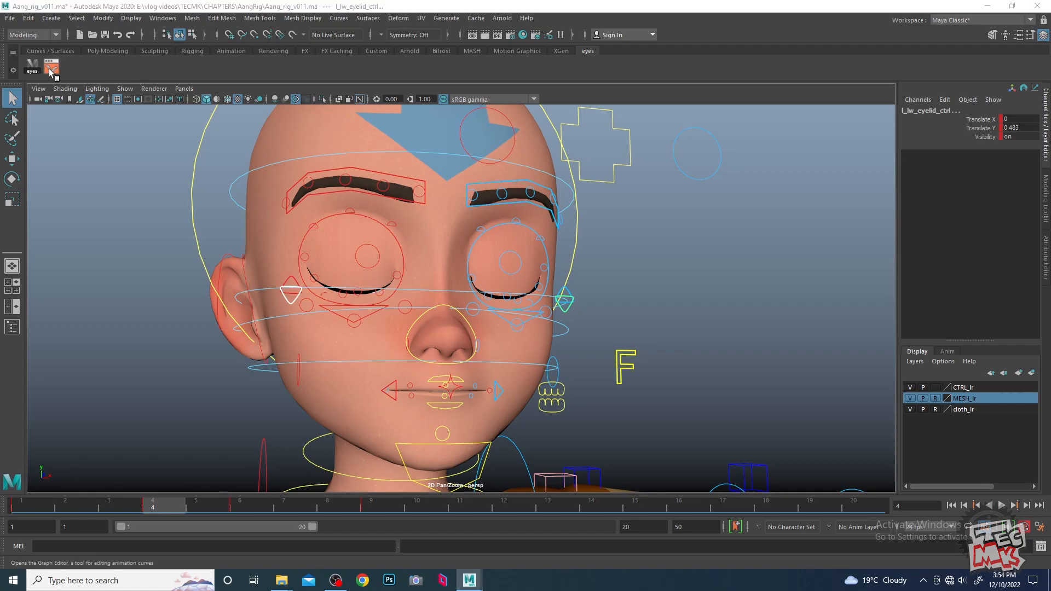
click(51, 66)
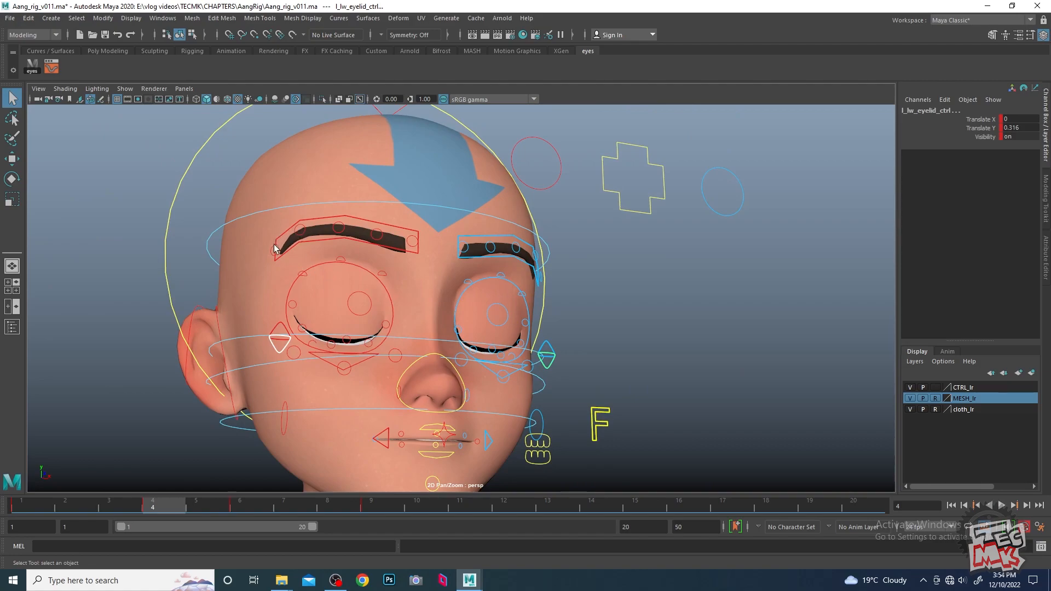
click(546, 355)
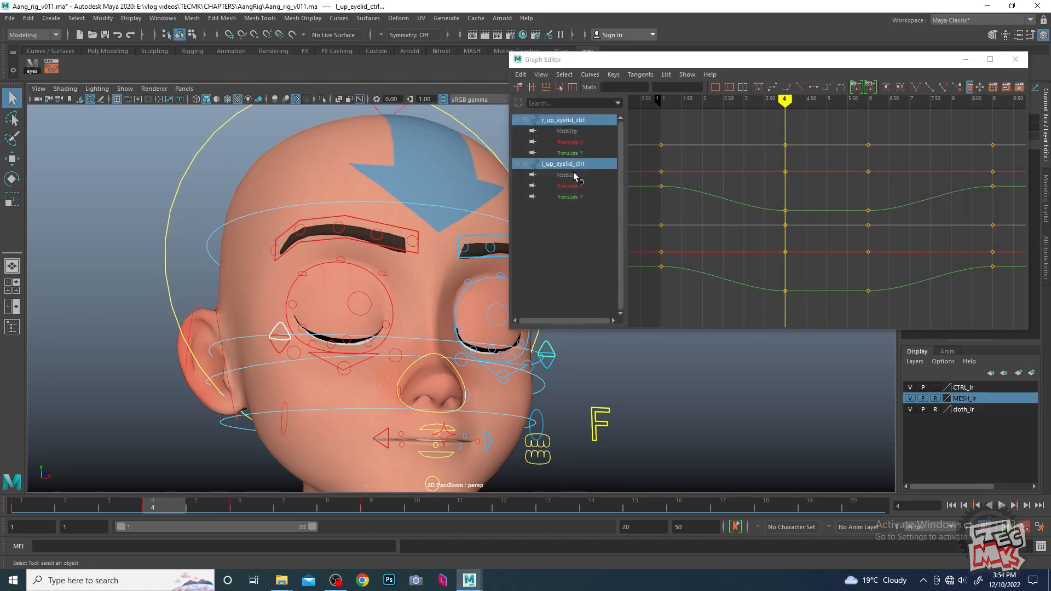
drag(740, 169, 887, 328)
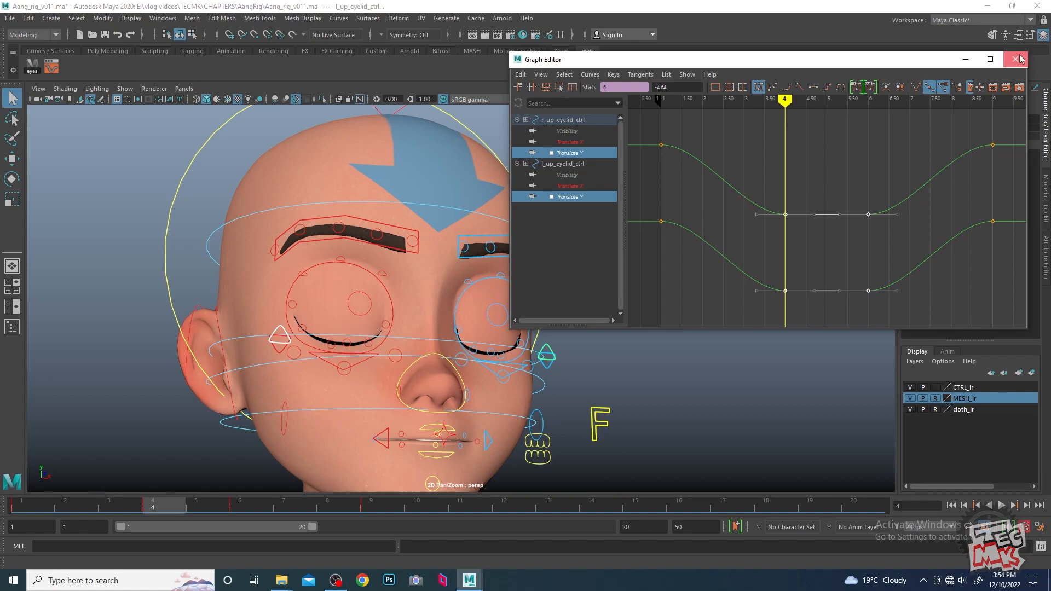
click(1015, 59)
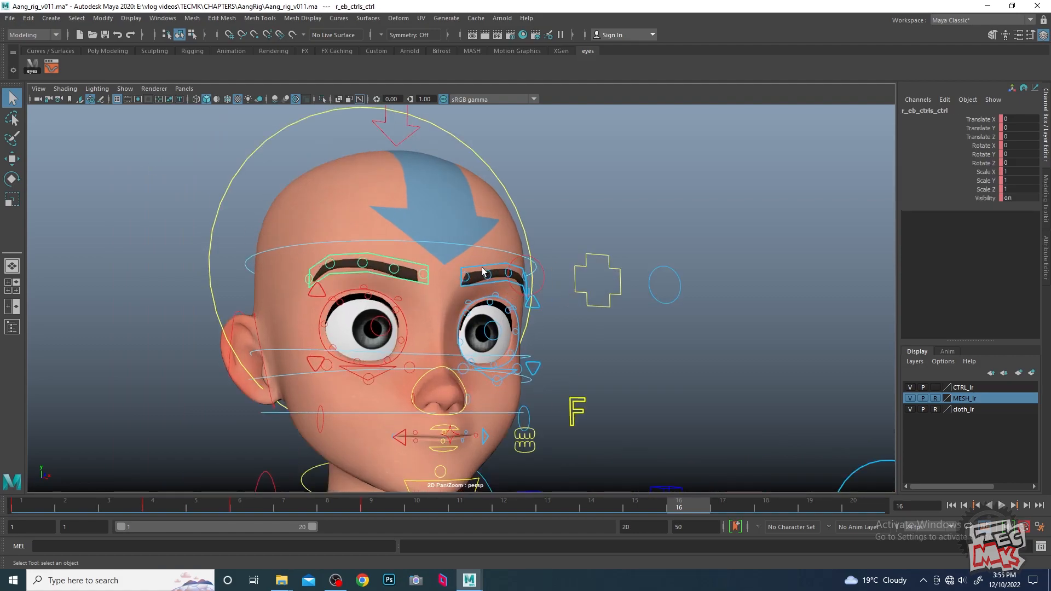
Step: Key both eyebrow controls to dip slightly during the blink
click(488, 272)
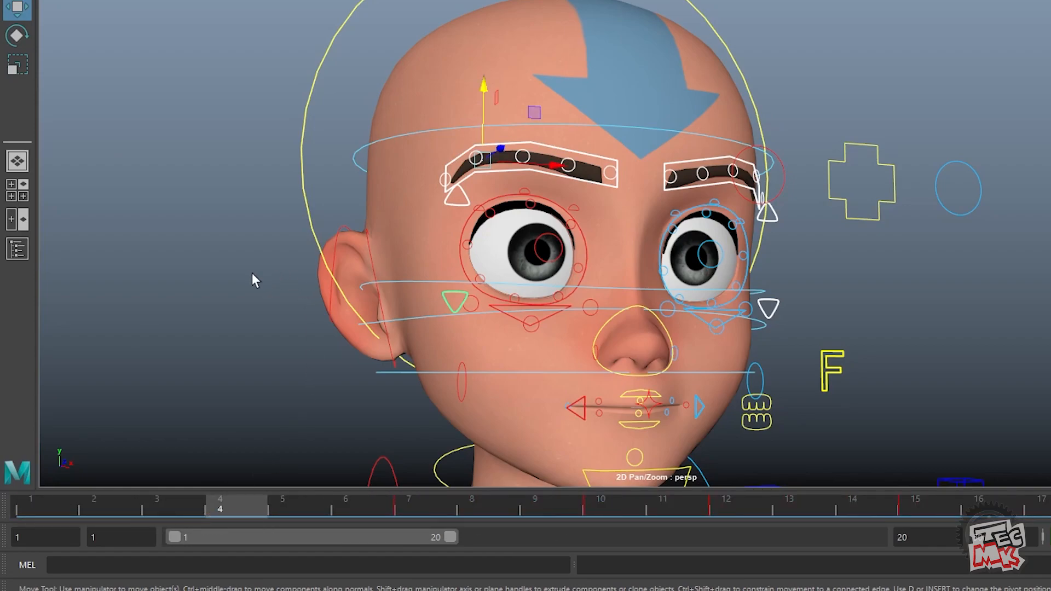
click(282, 504)
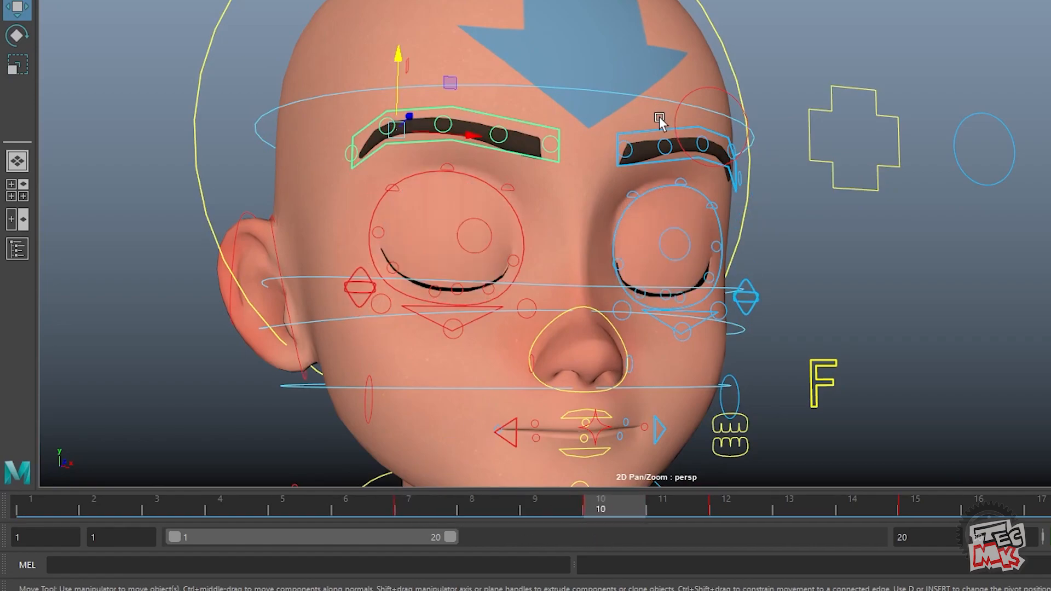
drag(659, 120, 713, 79)
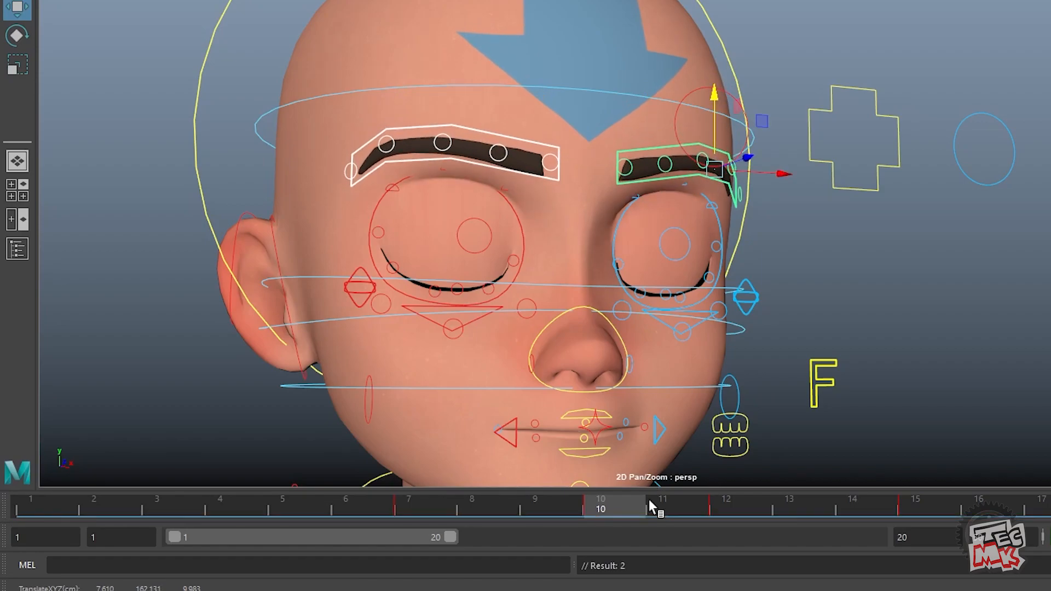
click(725, 503)
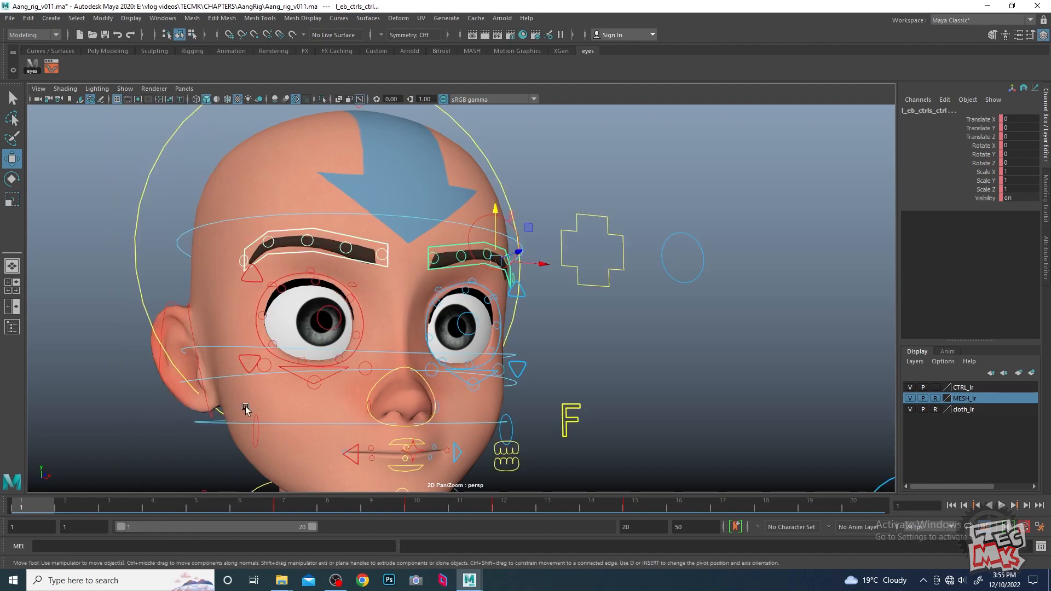
drag(23, 506, 416, 506)
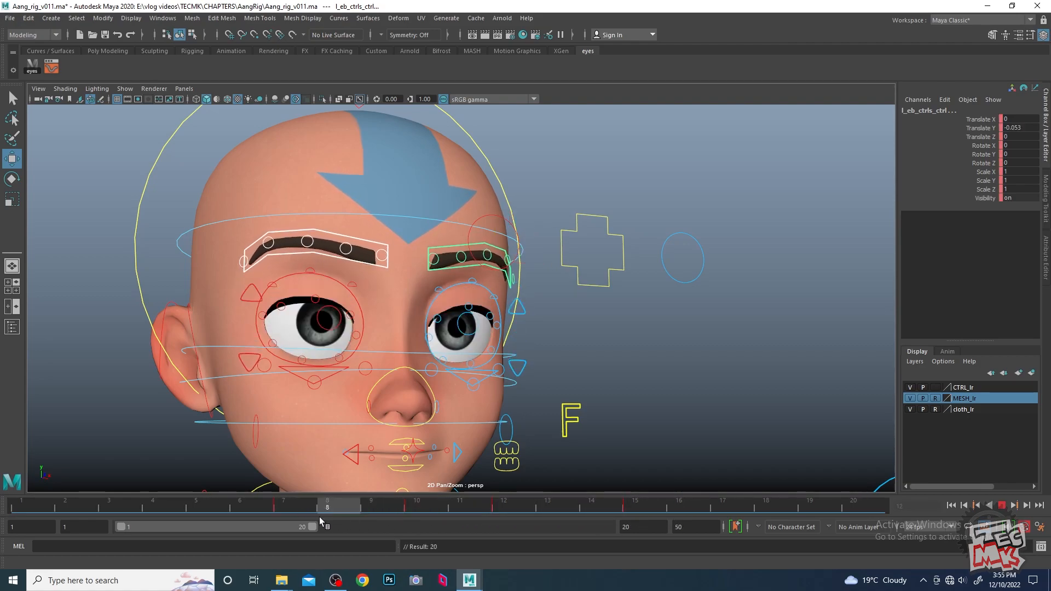
Step: Play back, show the rig controllers over the face and scrub to an early blink frame
click(124, 88)
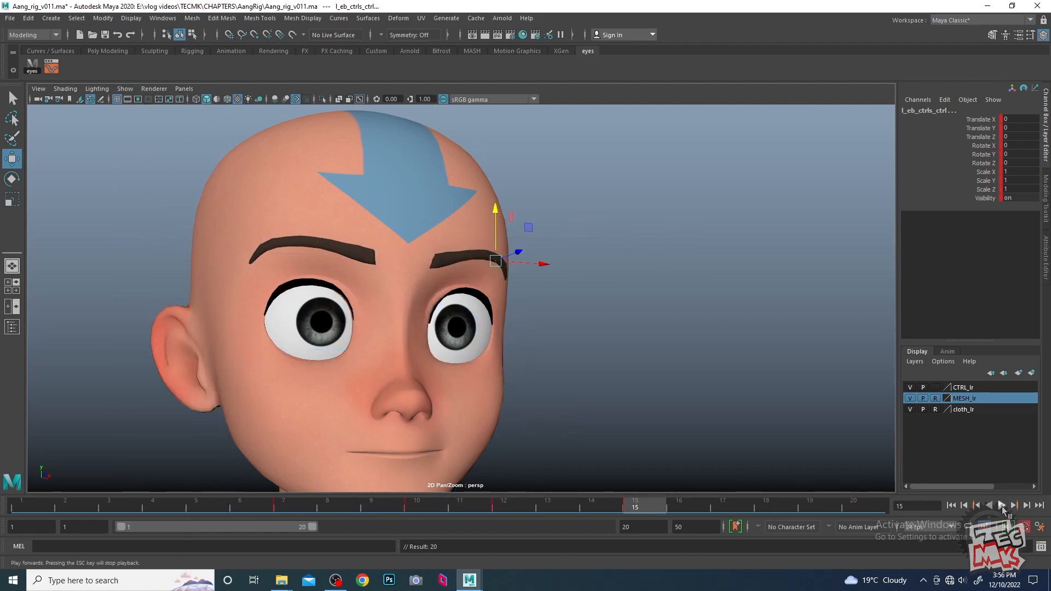
click(1000, 505)
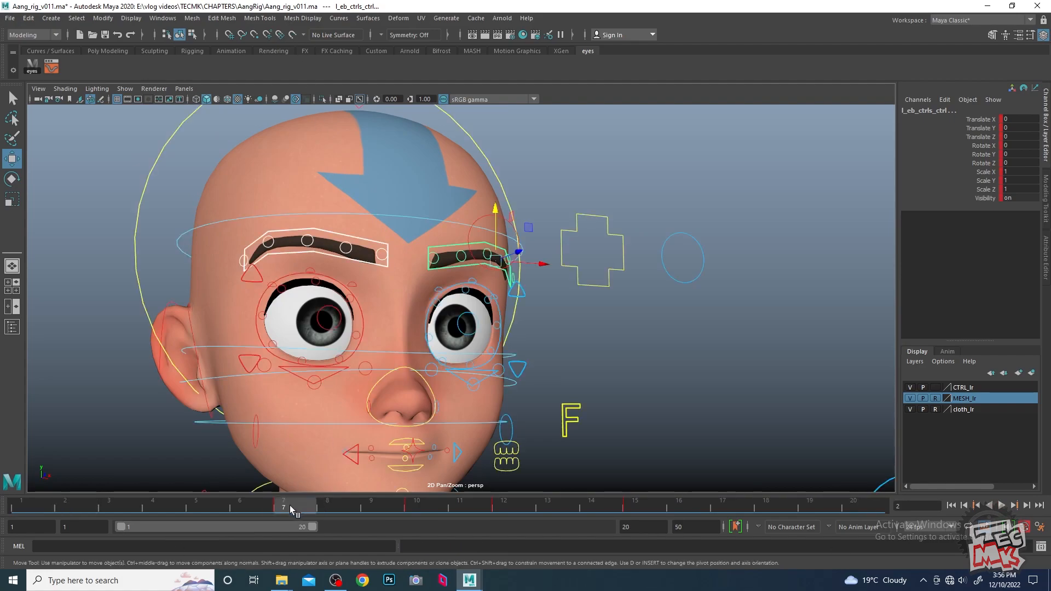
click(327, 507)
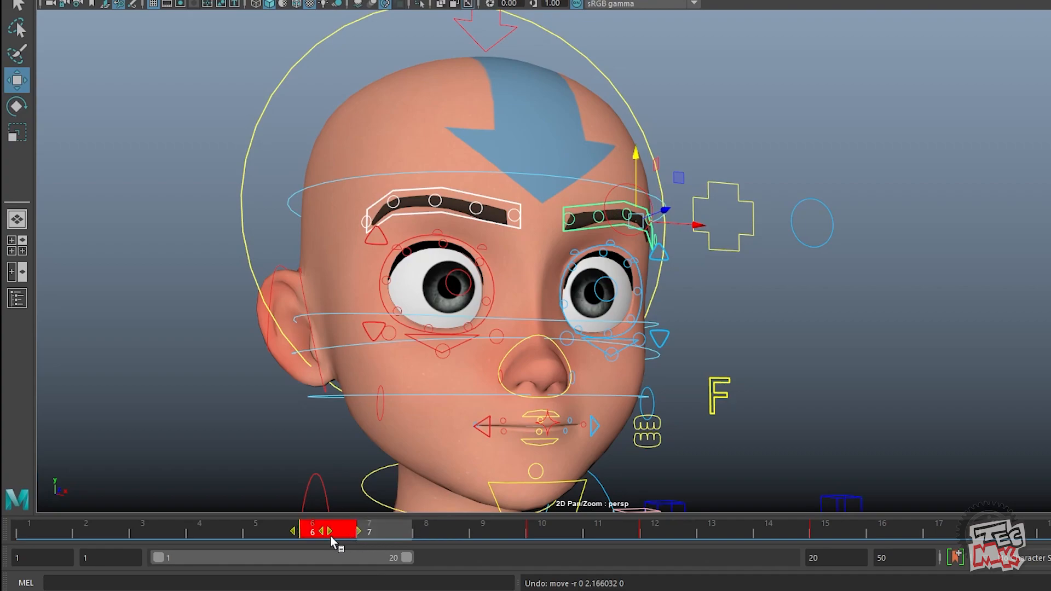
Step: Move the eyebrow keys to earlier frames so the brows lead the eyelids
click(142, 531)
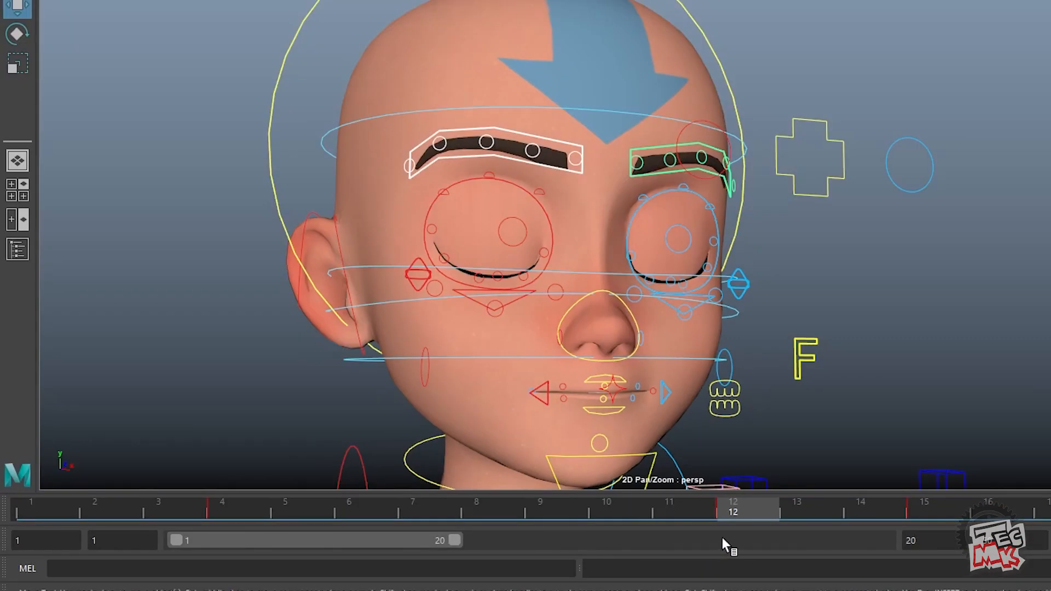
click(221, 506)
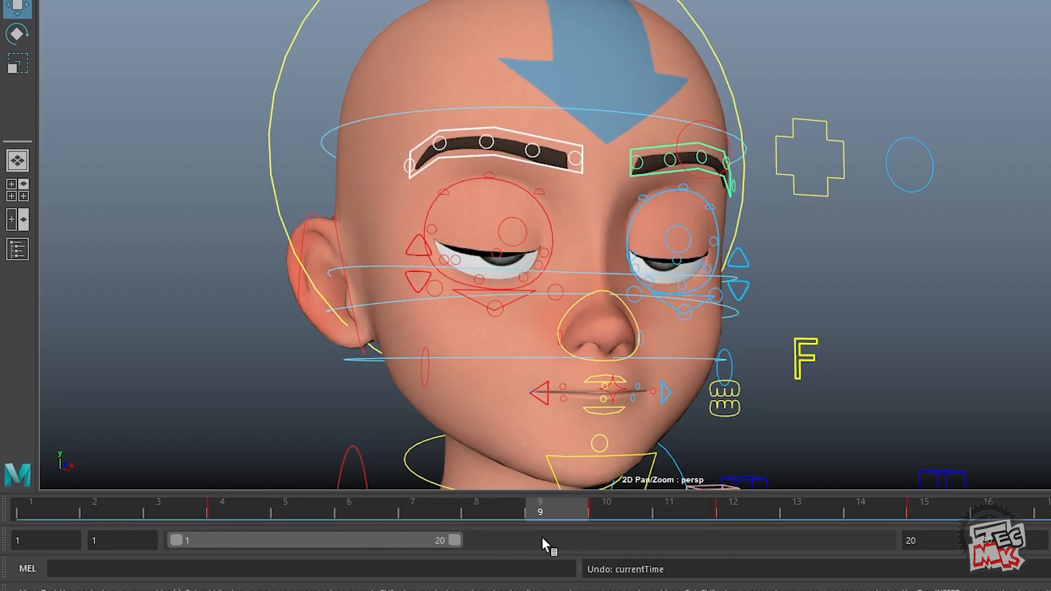
click(605, 510)
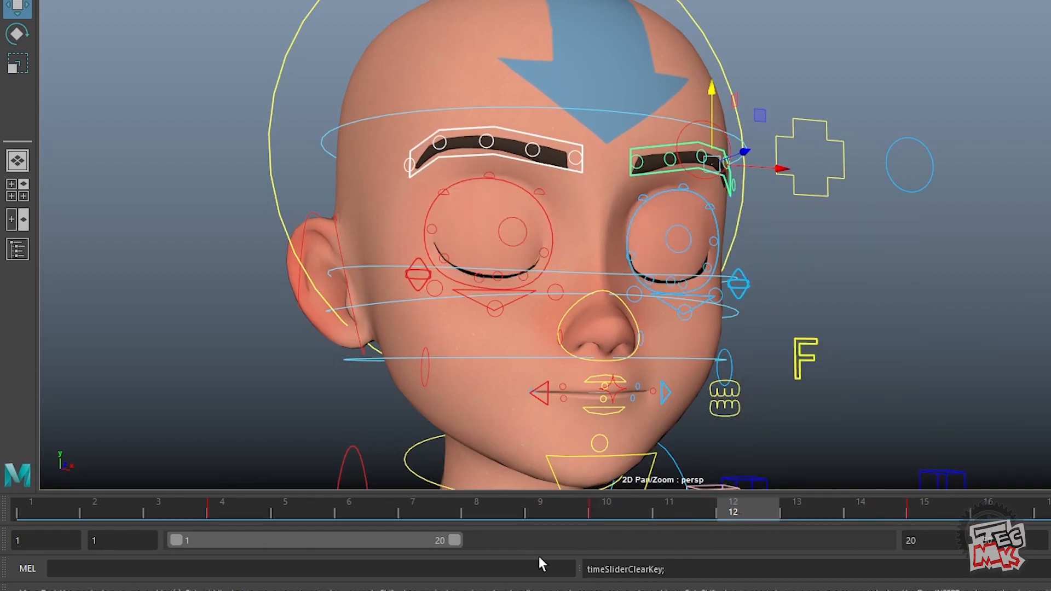
Step: Scrub frames 8–12 and play through the blink to review the brow timing
click(222, 506)
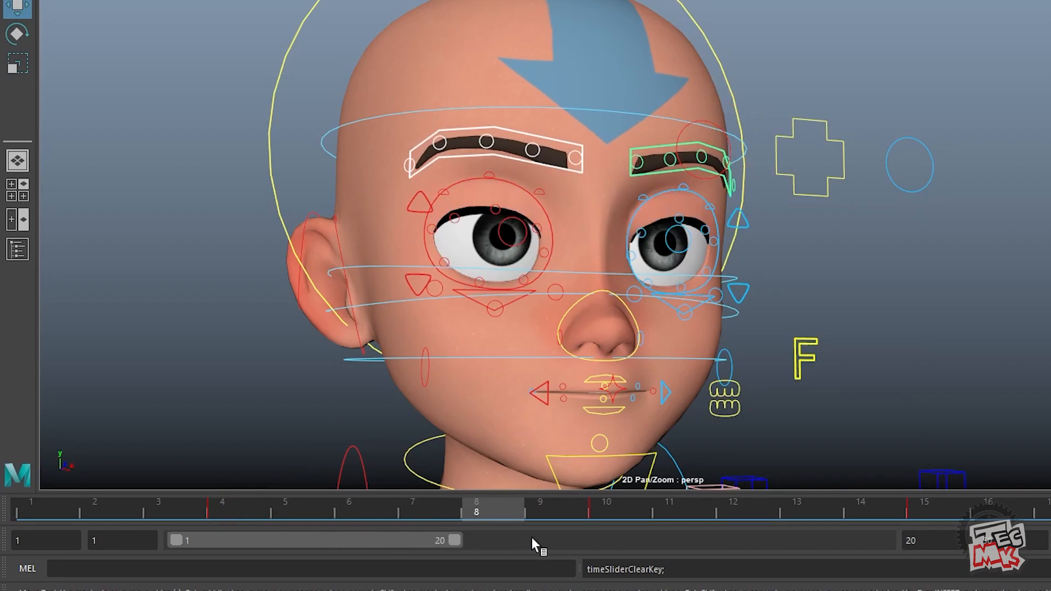
click(540, 505)
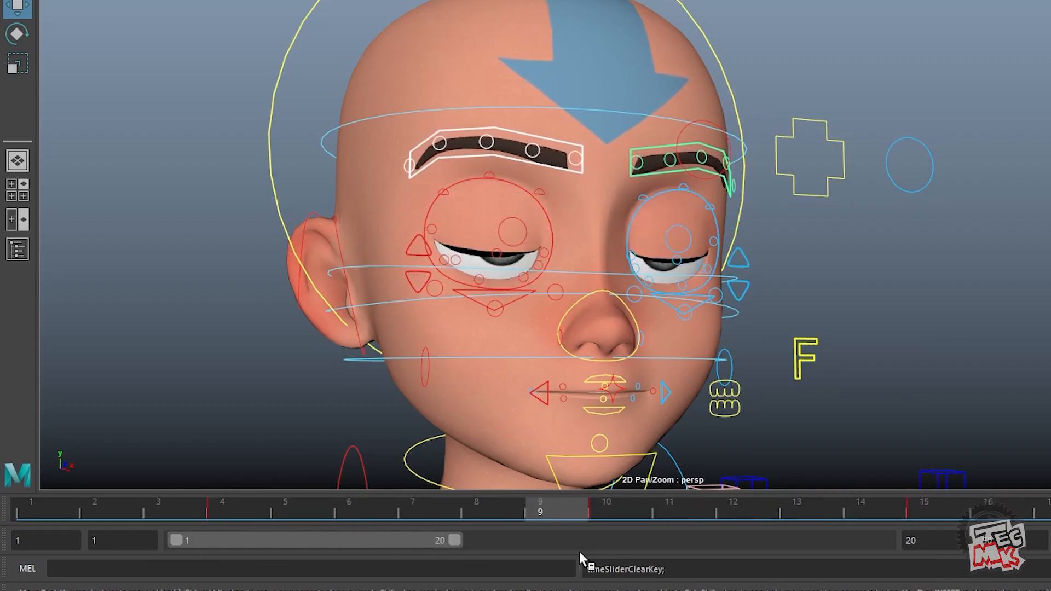
click(285, 507)
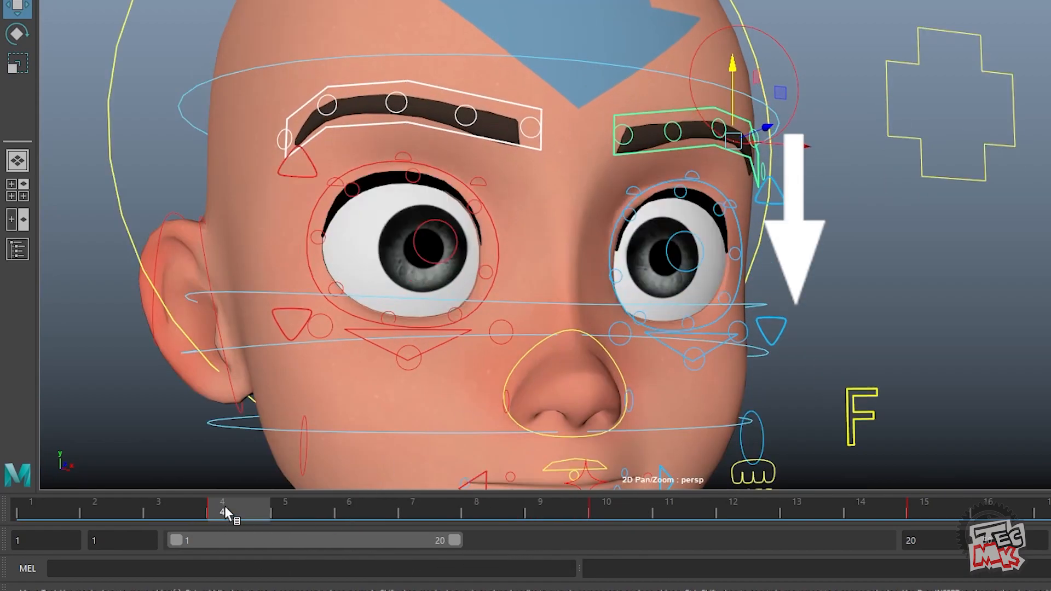
drag(223, 511, 539, 511)
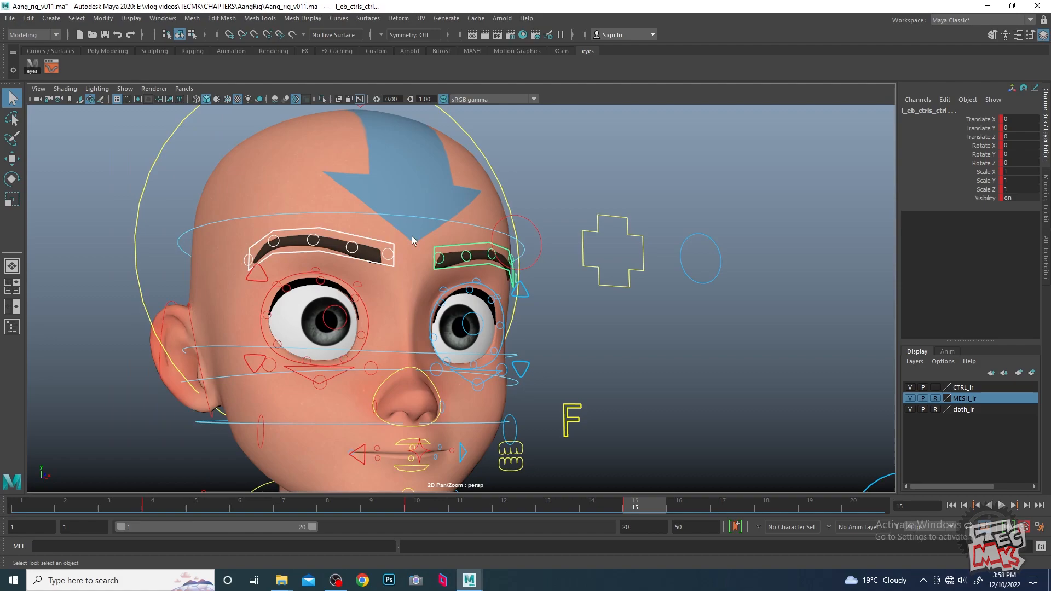
Step: Show both upper eyelid Translate Y curves in the Graph Editor at the blink start
click(469, 257)
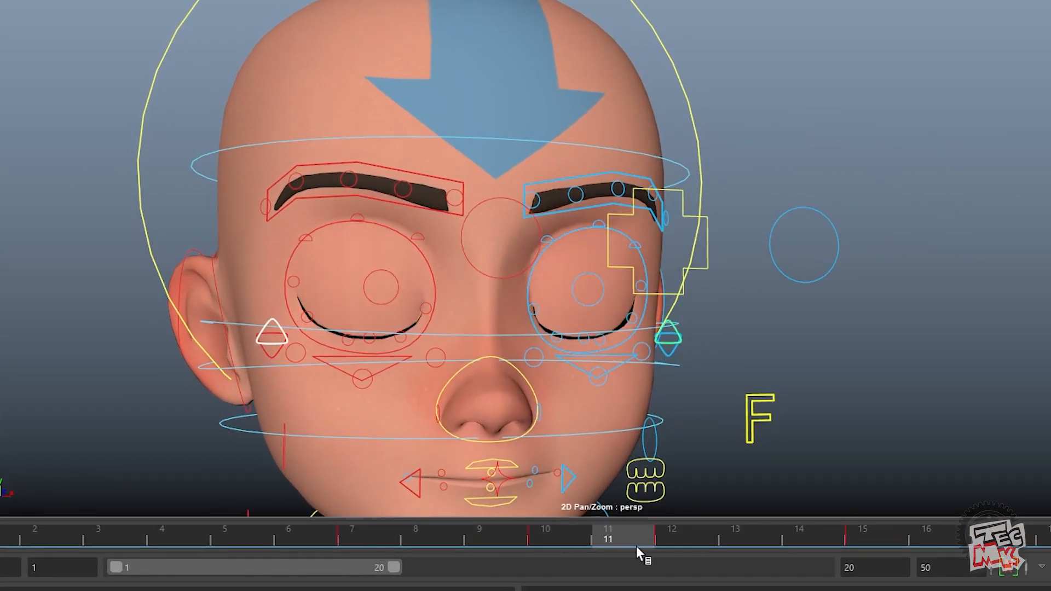
drag(607, 537, 864, 536)
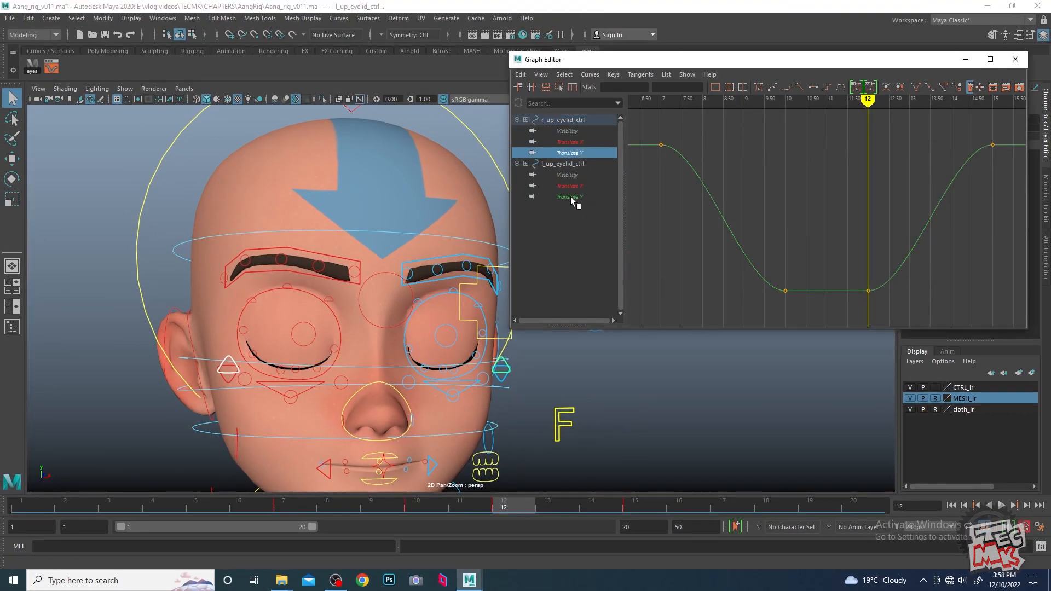
click(569, 197)
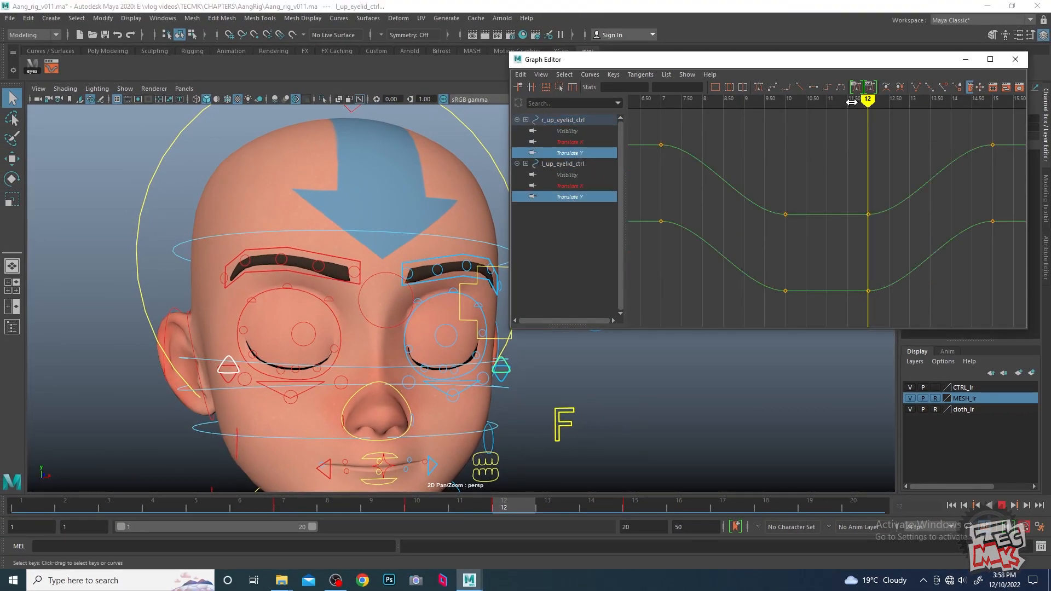
drag(866, 99, 742, 99)
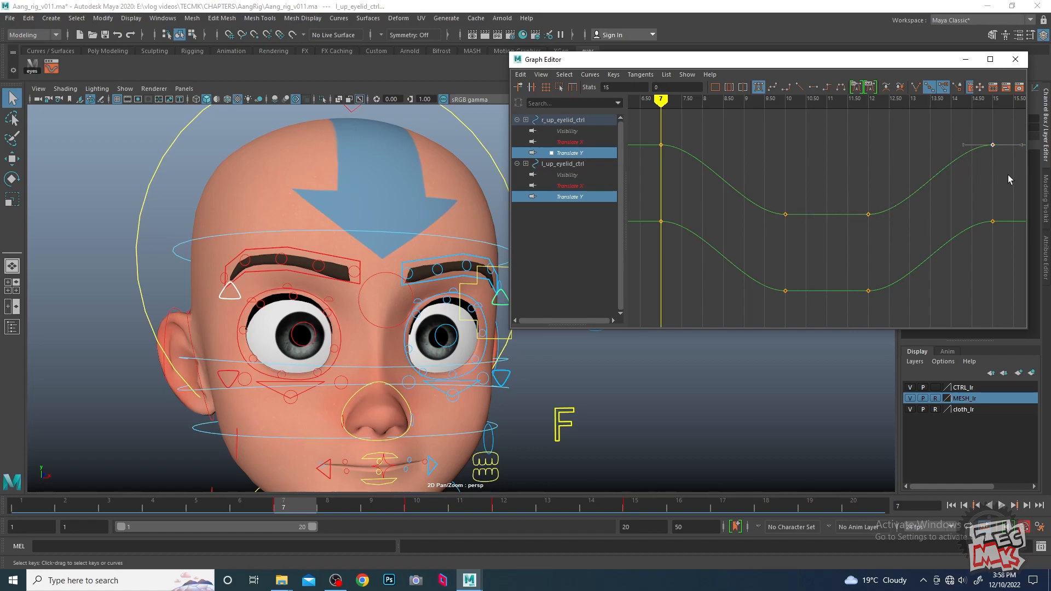
Step: Raise the right lid's frame-10 key and lift the left lid's frame-12 key to offset their closing
drag(660, 99, 784, 98)
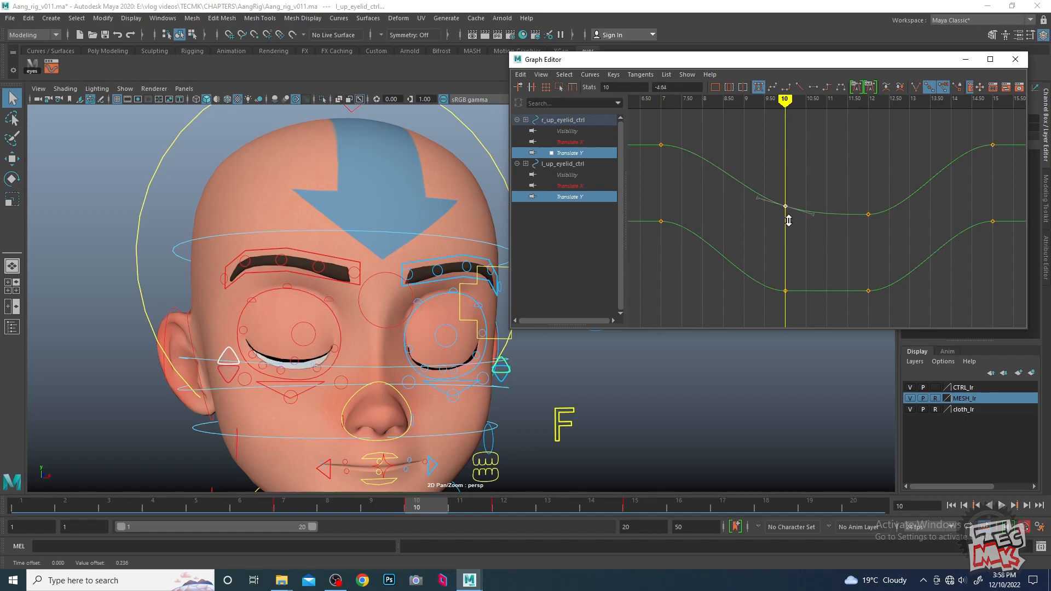
drag(787, 220, 788, 213)
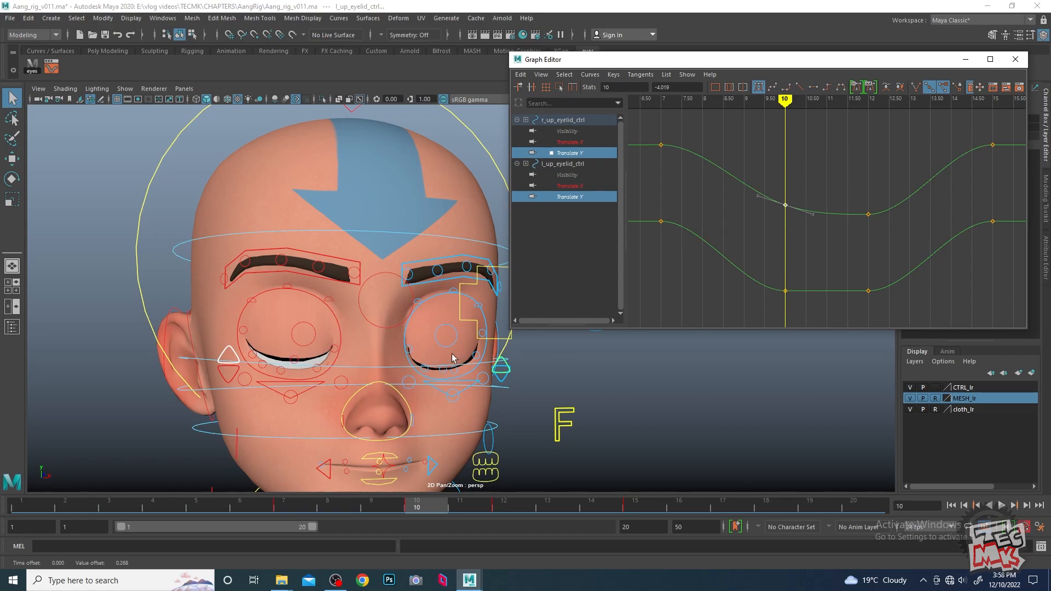
click(502, 505)
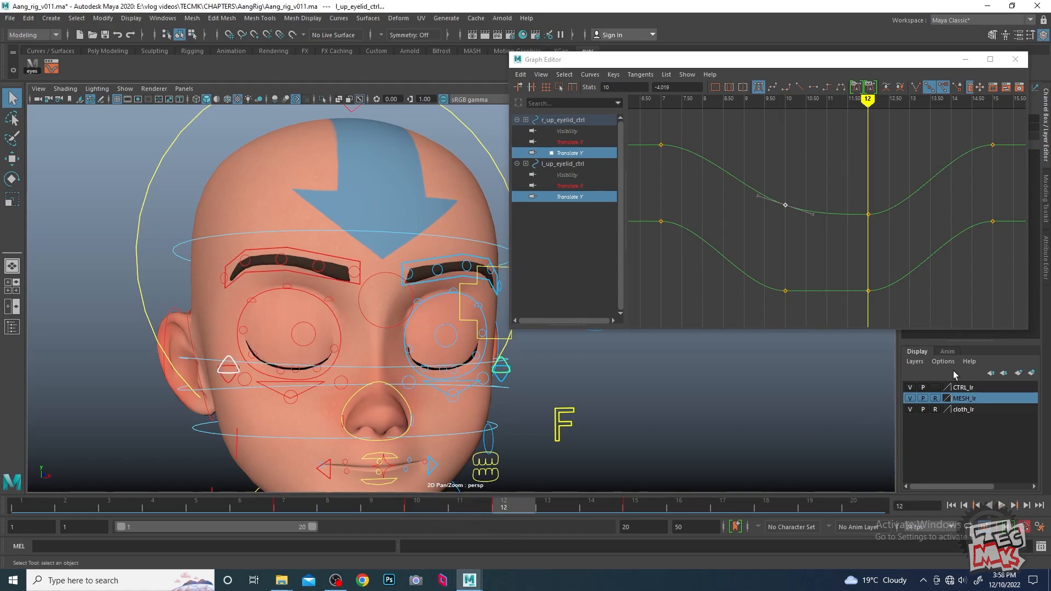
drag(866, 281, 874, 296)
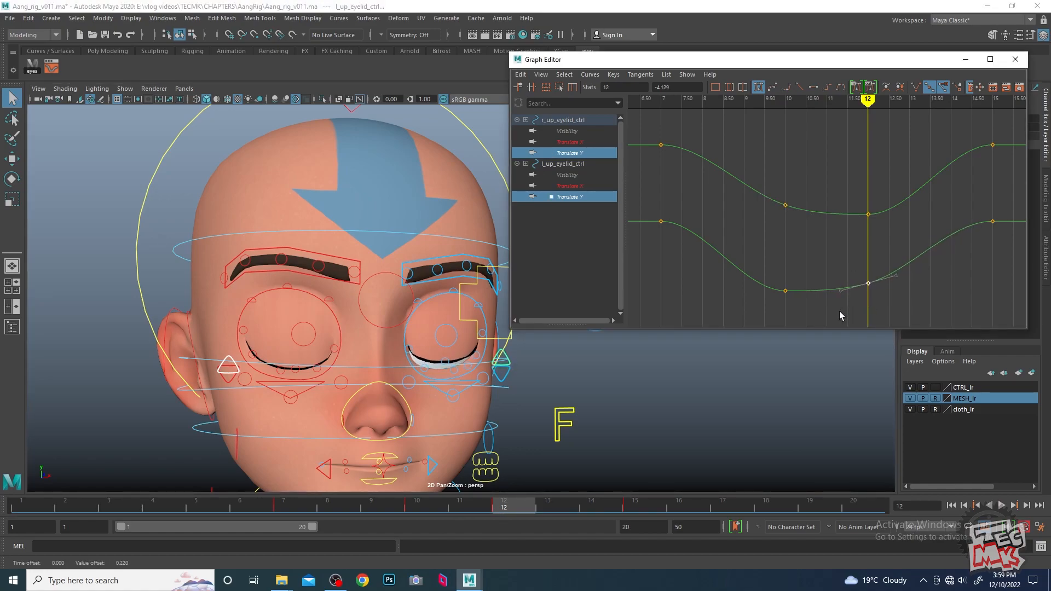
click(1016, 59)
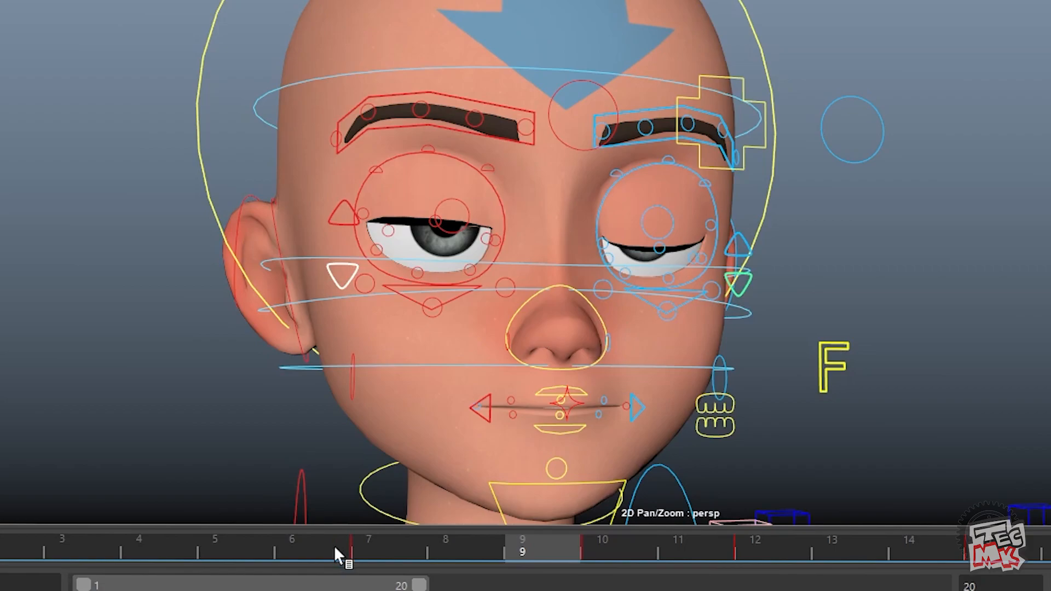
Step: Scrub and step through the blink to review the offset lower eyelid motion
drag(521, 539, 367, 540)
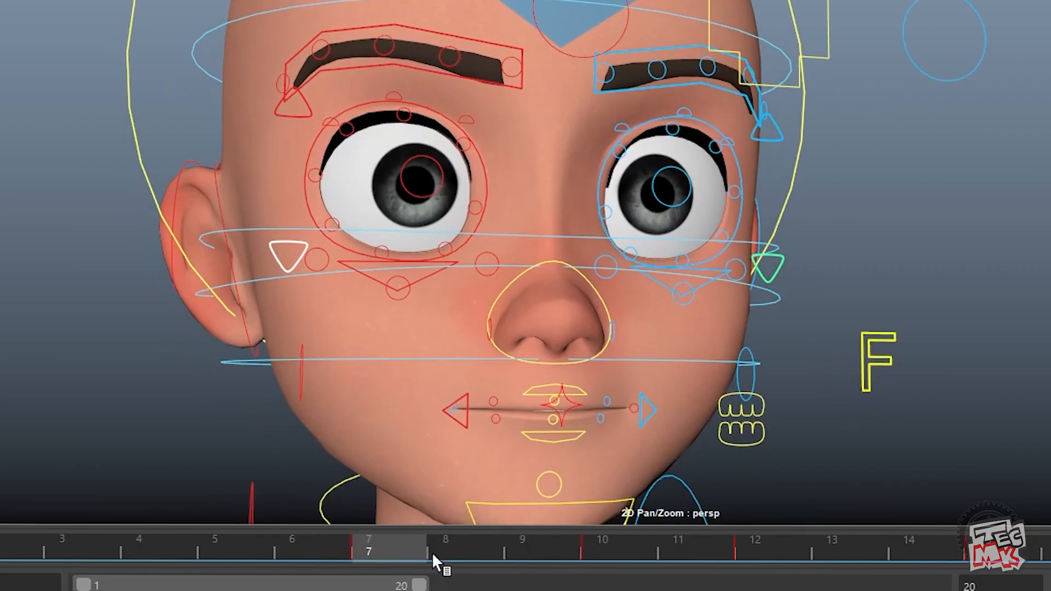
drag(367, 551, 756, 551)
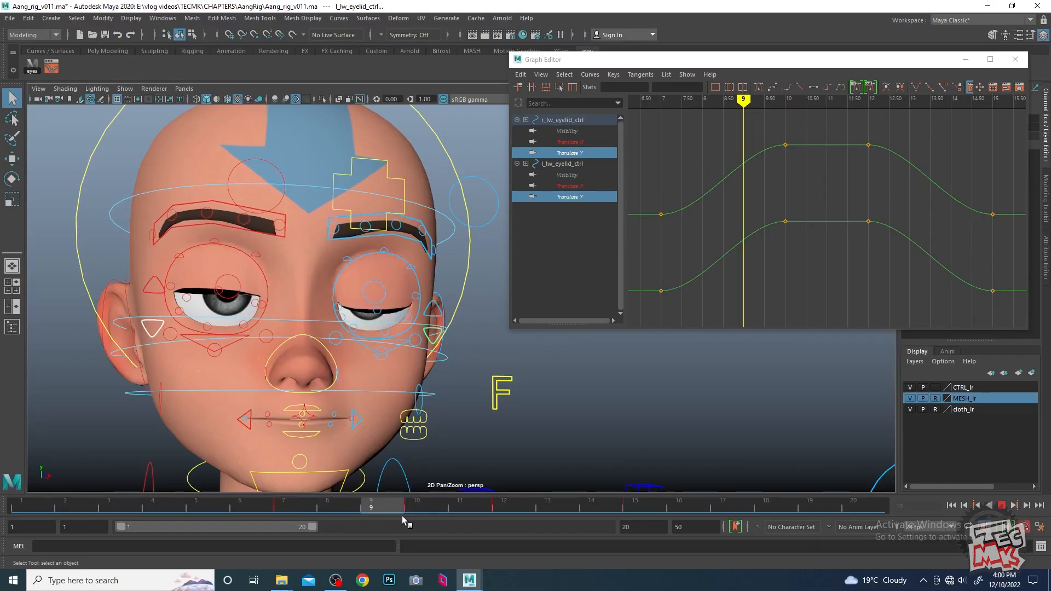
click(415, 501)
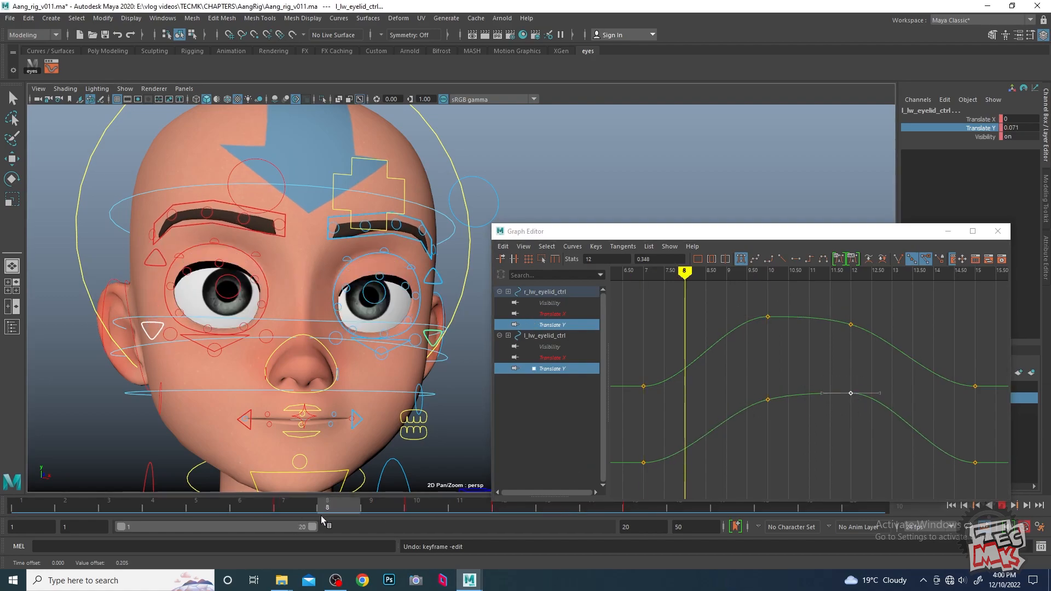
click(416, 506)
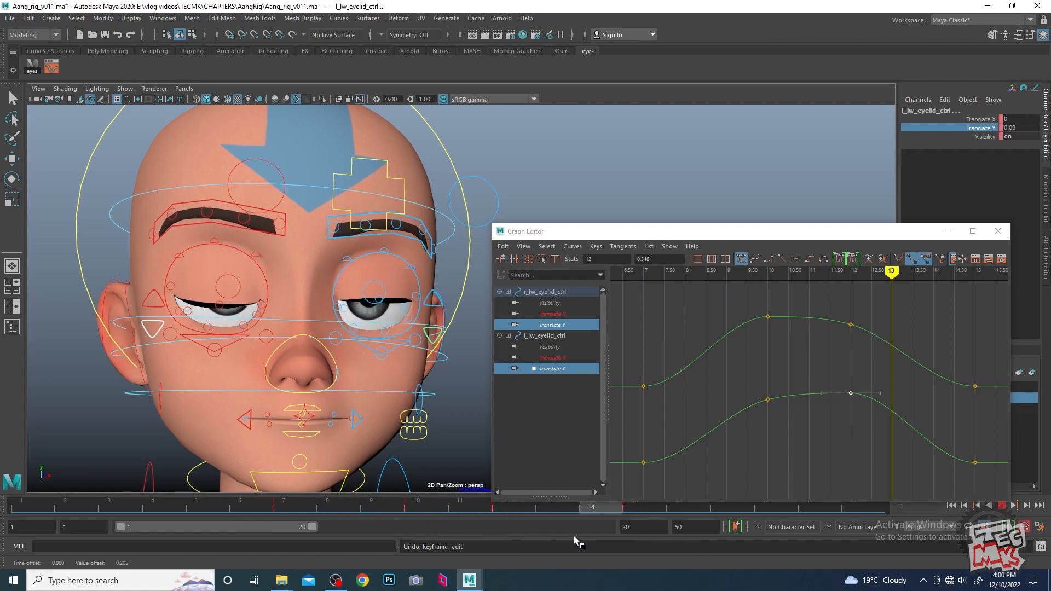
click(125, 88)
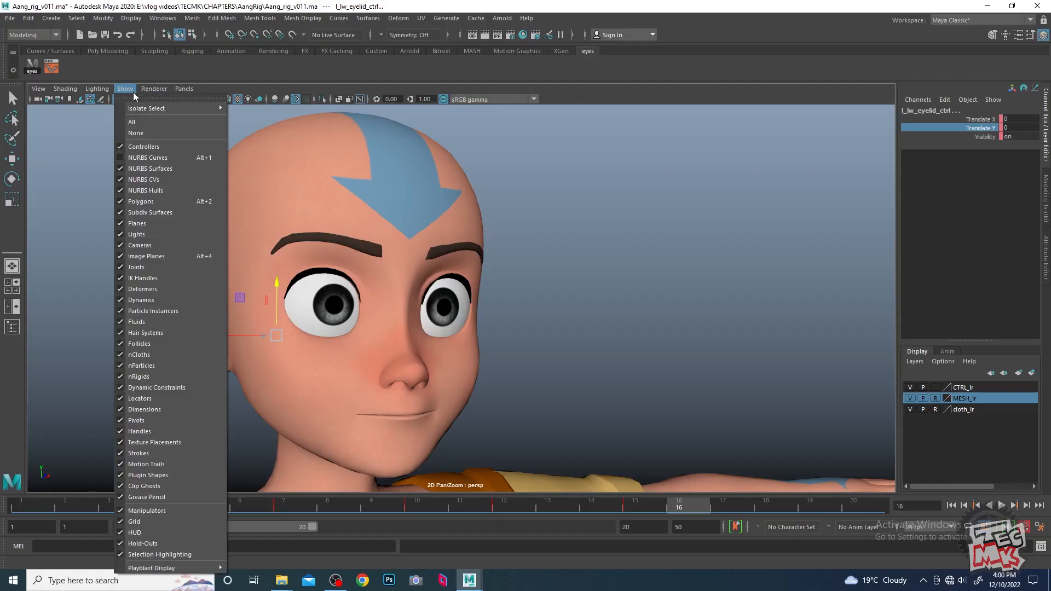
Step: Lower the left eyebrow's middle Translate Y key below the right's around frame 10
click(147, 157)
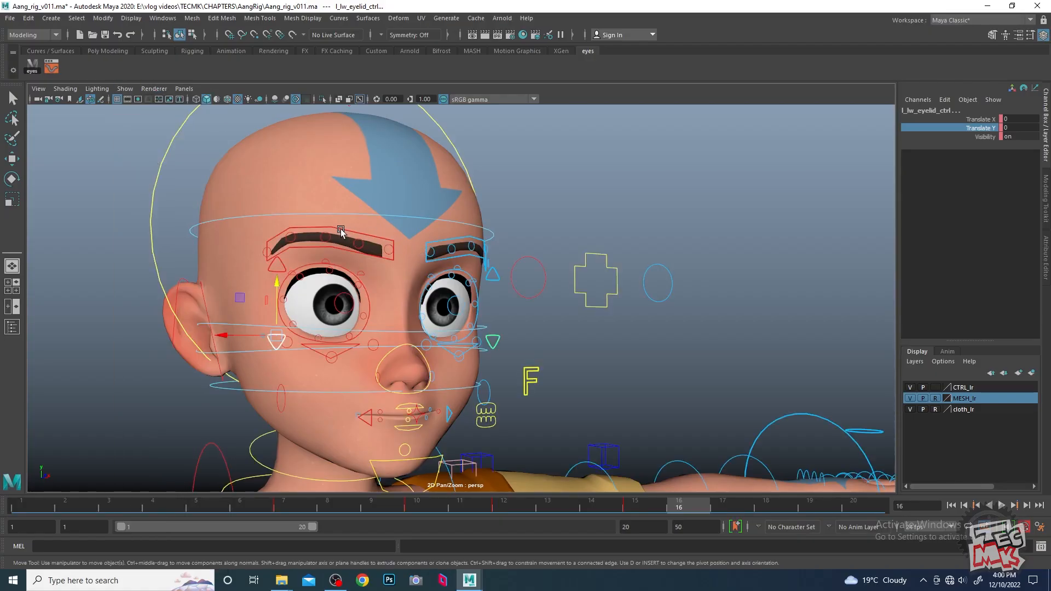
click(457, 251)
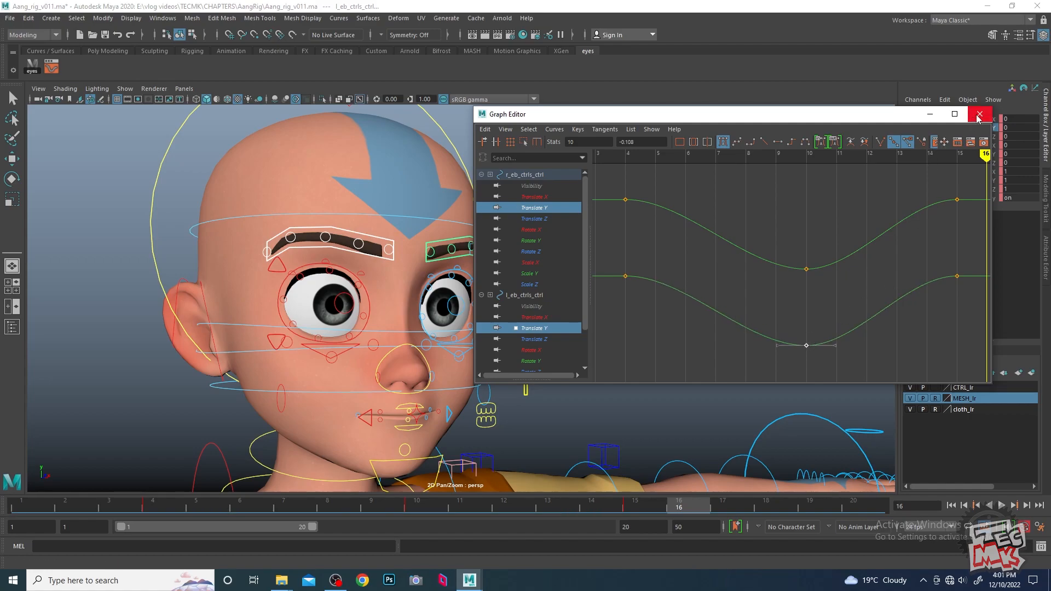
click(124, 88)
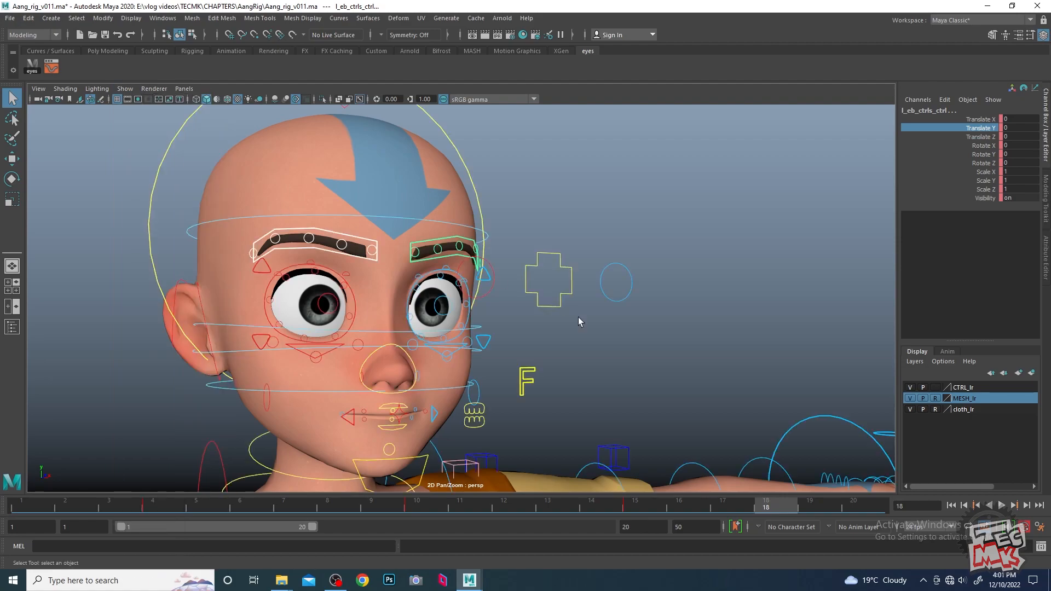
Step: Drag both upper eyelids' first and last Translate Y keys down for a relaxed resting pose
drag(576, 315, 456, 309)
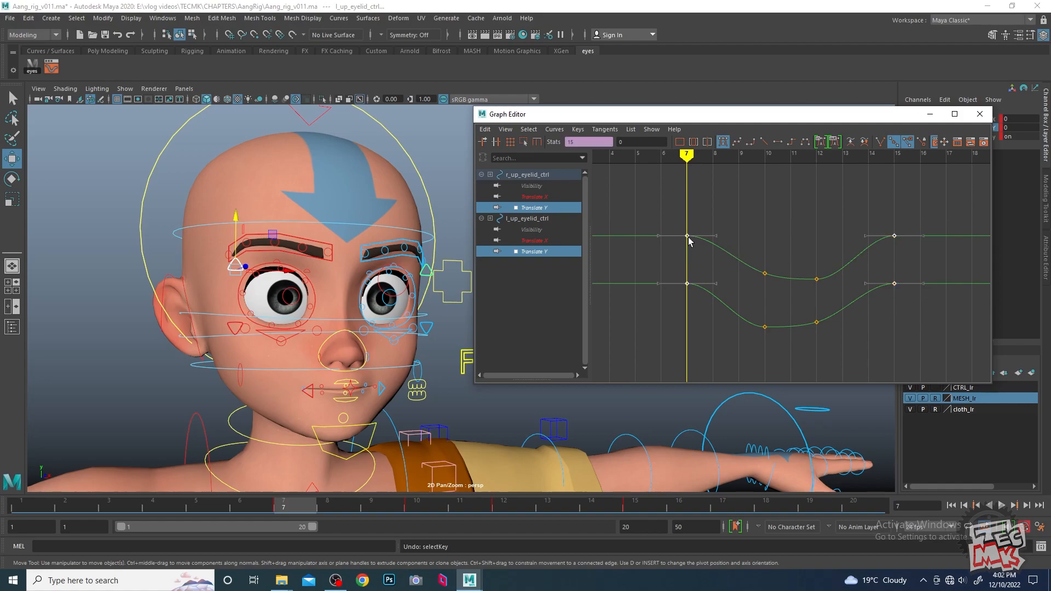
drag(686, 236, 686, 248)
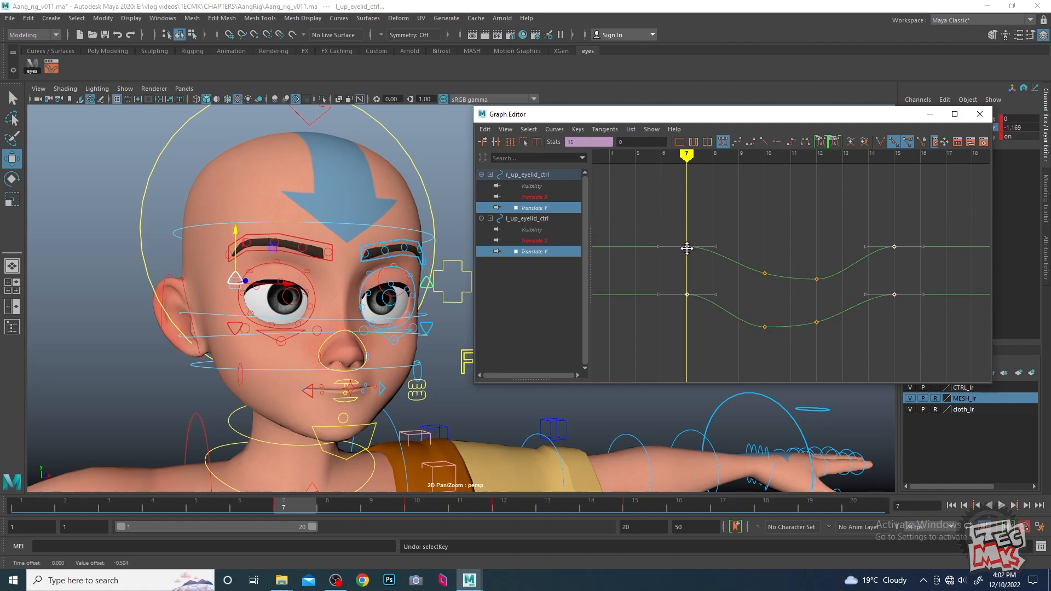
click(979, 113)
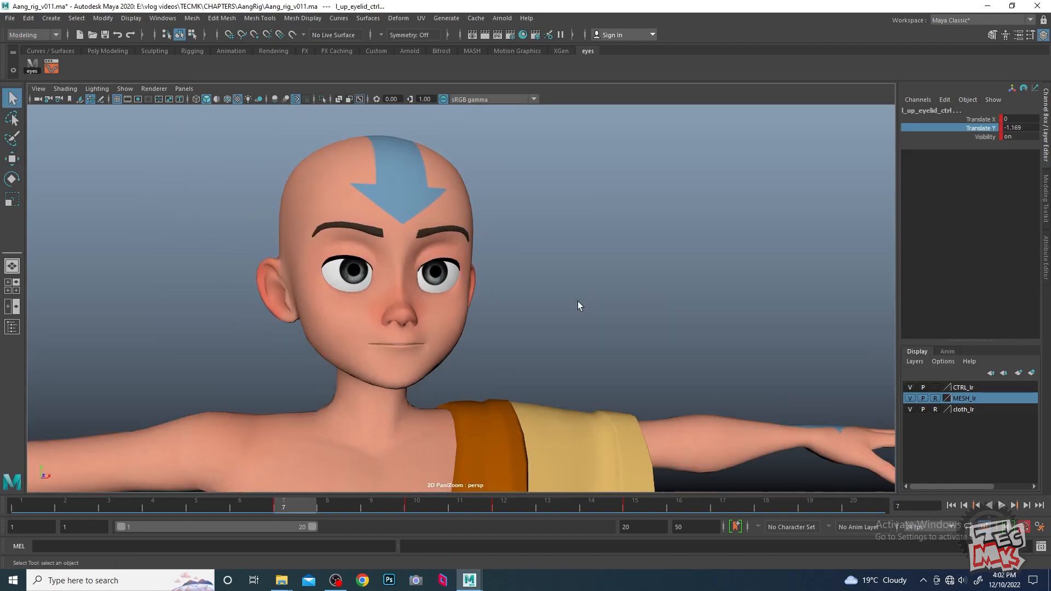